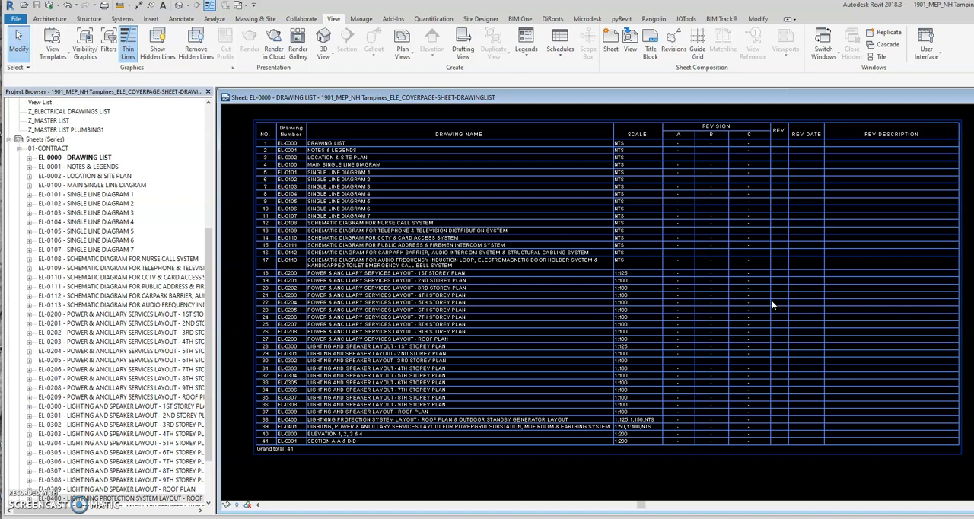
mouse_move(779, 144)
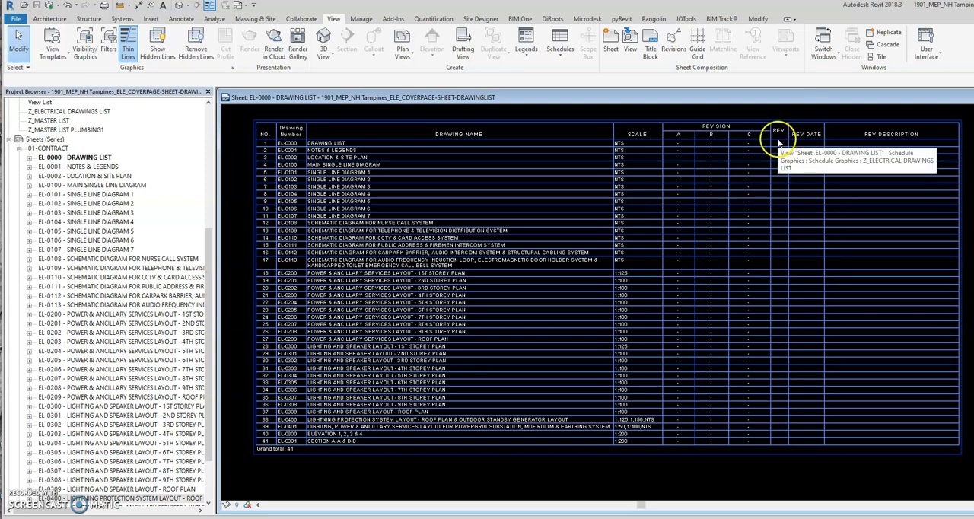
Step: Check EL-0400's sheet revisions without changes, then open the Z_MASTER LIST schedule
click(777, 145)
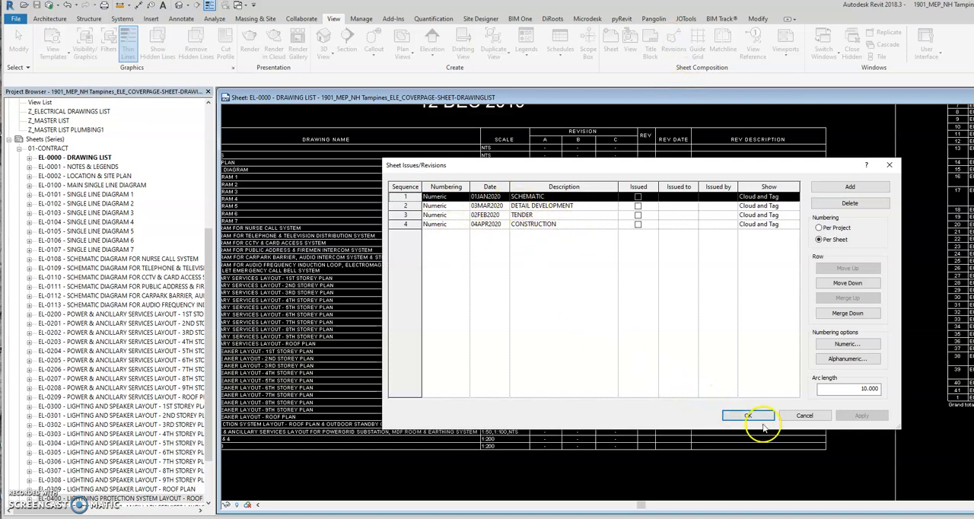
click(747, 416)
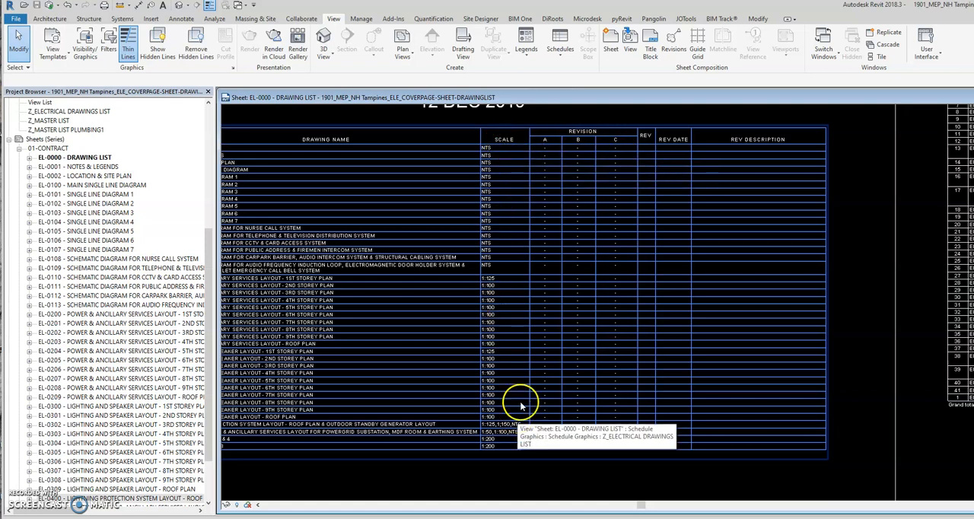
scroll(down, 3)
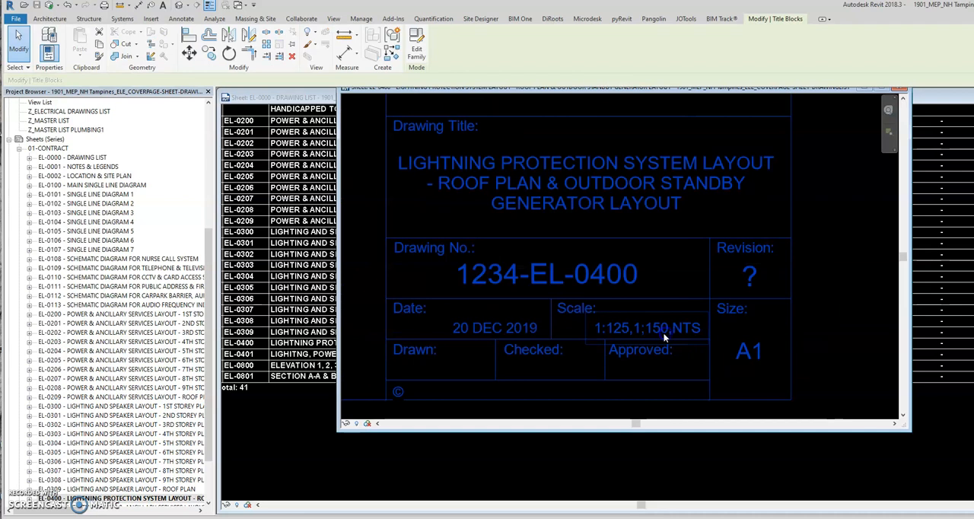
double_click(666, 328)
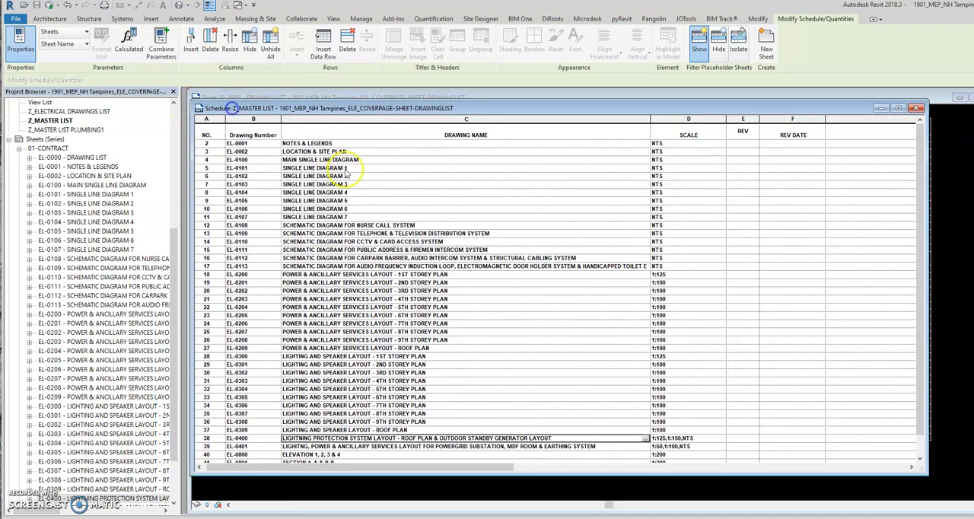
mouse_move(502, 482)
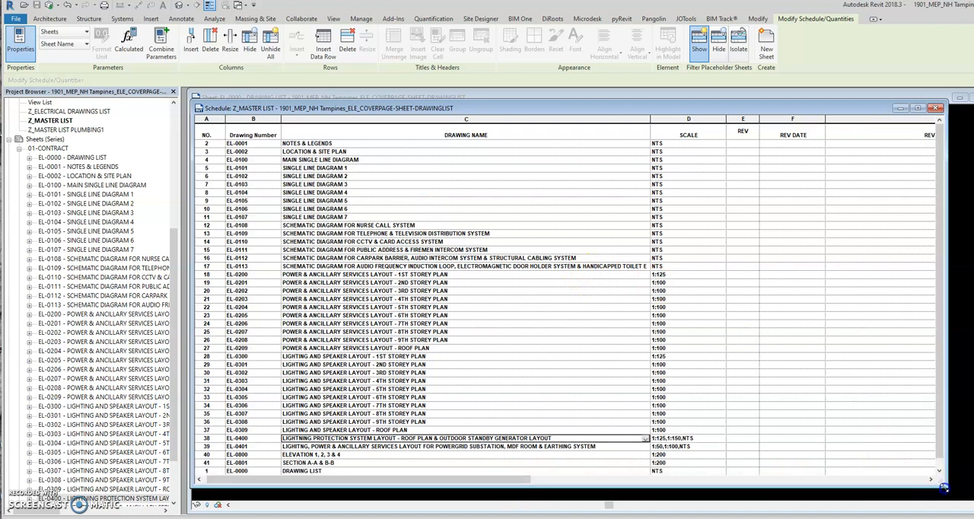
mouse_move(472, 466)
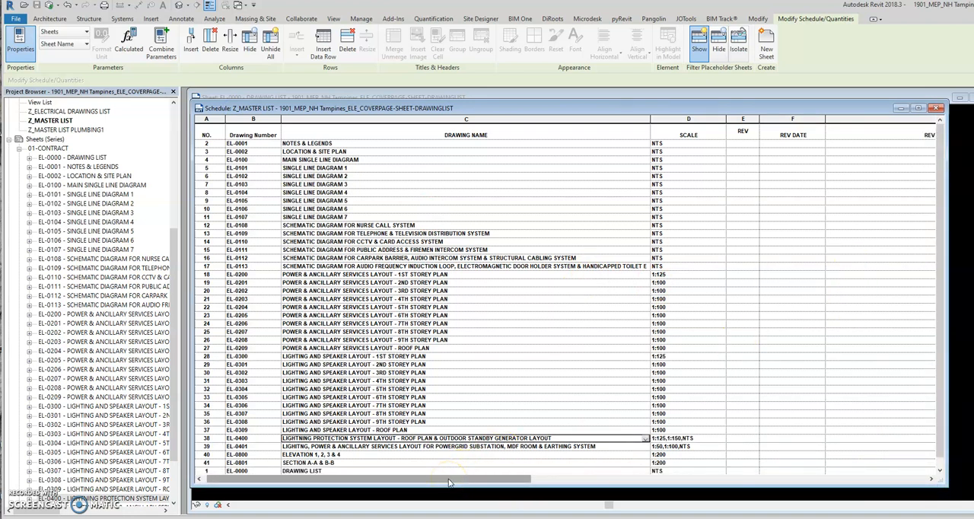
Step: Scroll to the REV columns and tick REV 1 for the first two sheets
scroll(right, 3)
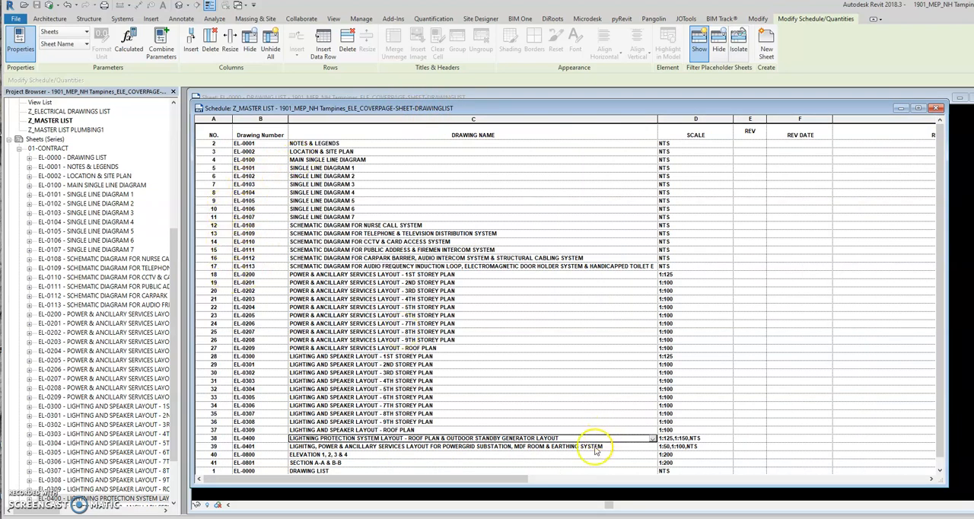
scroll(right, 3)
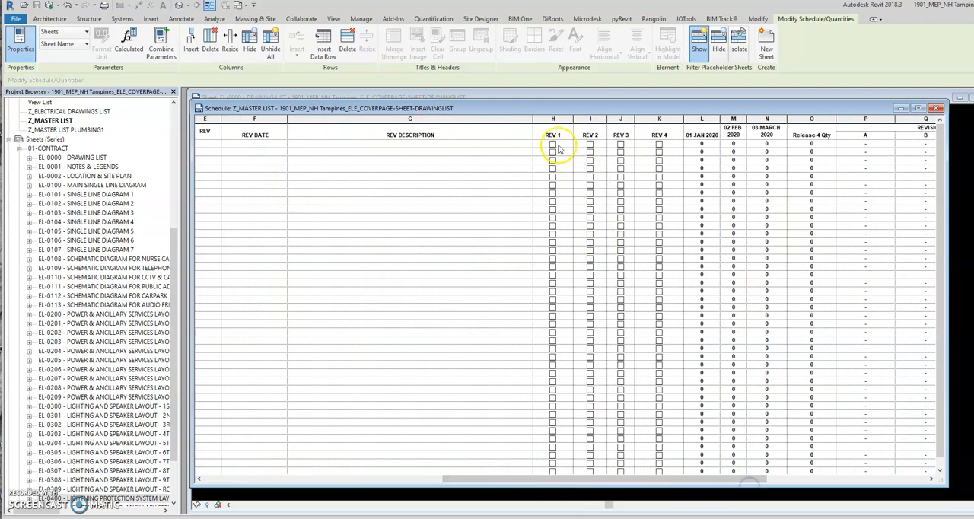
click(553, 145)
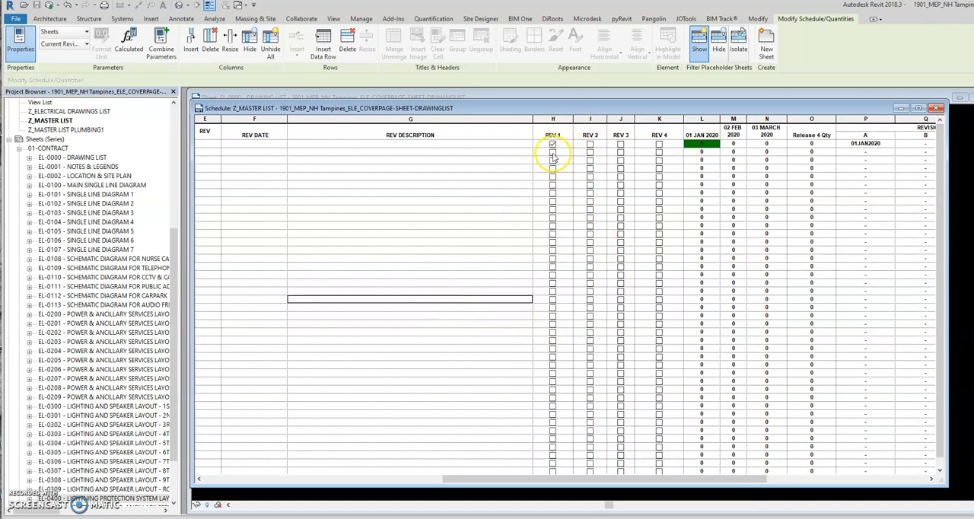
click(553, 159)
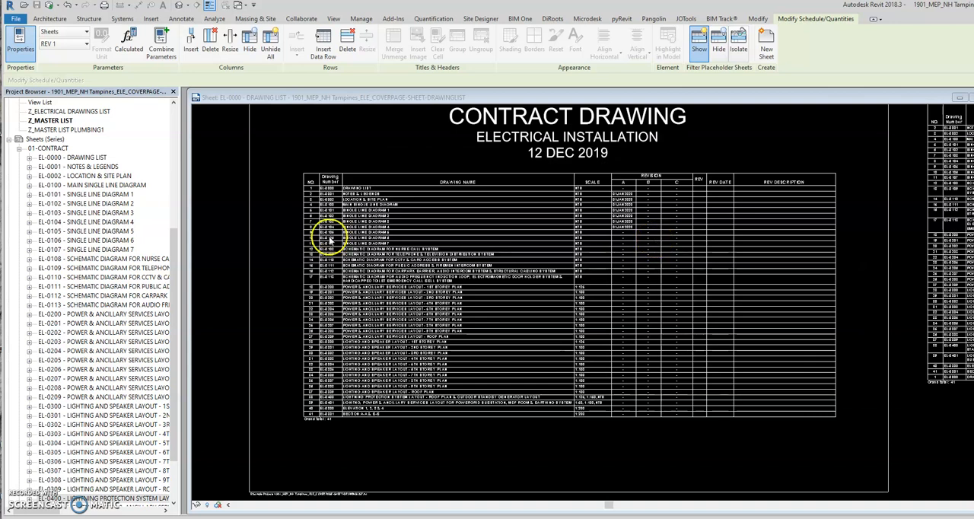
mouse_move(257, 194)
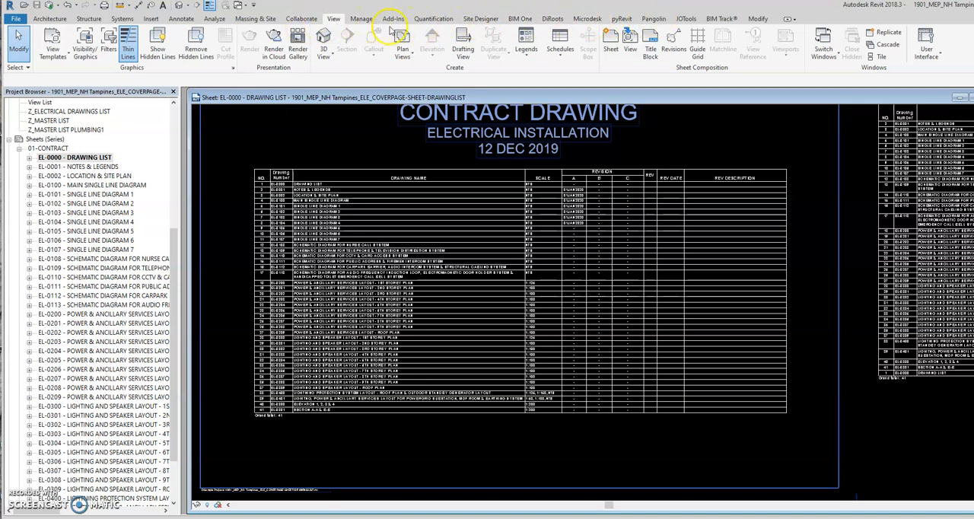
click(552, 18)
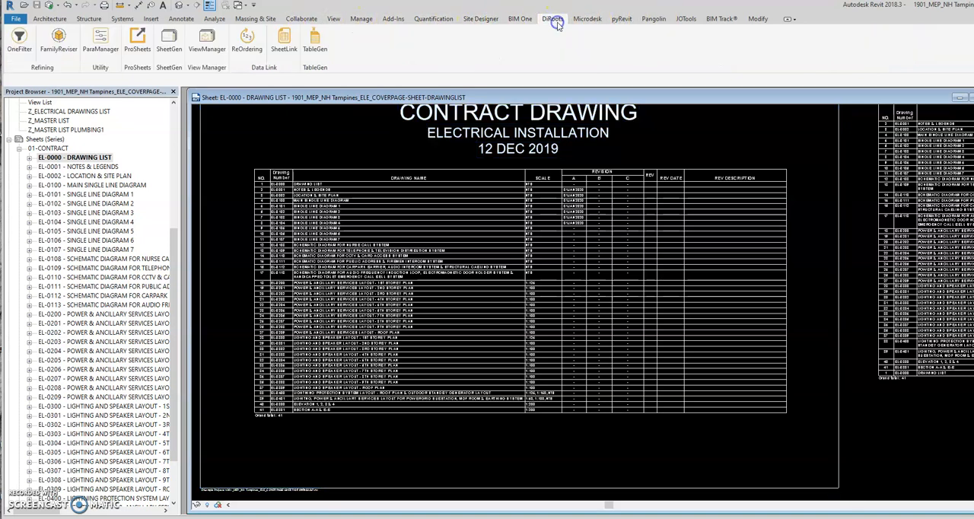
click(553, 19)
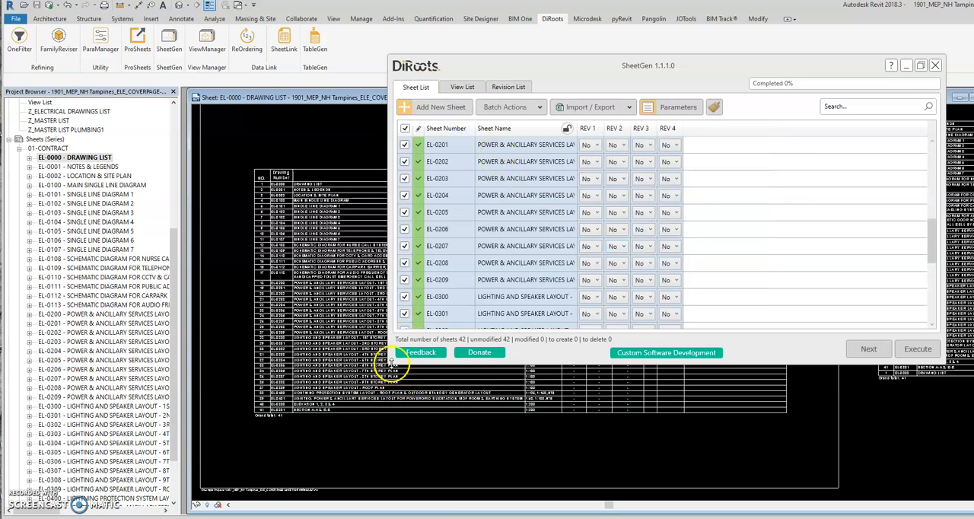
mouse_move(638, 72)
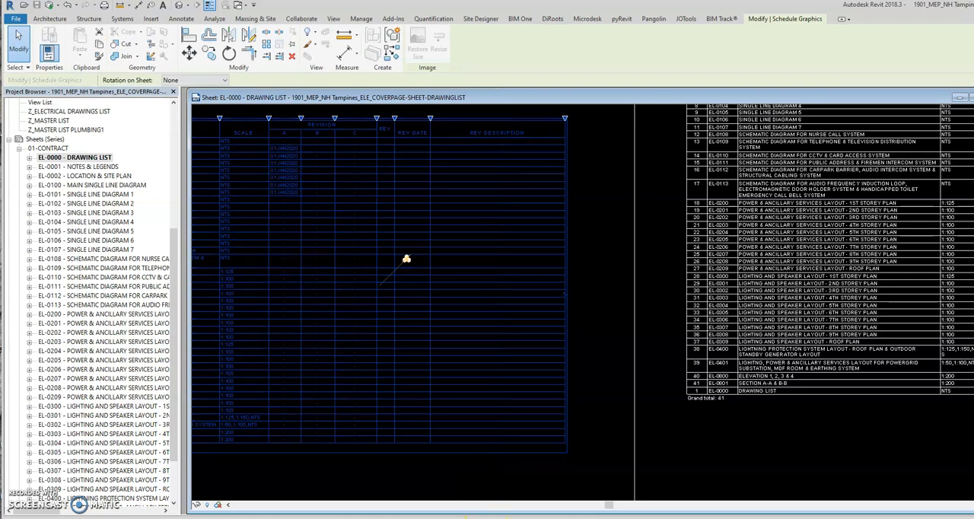
Step: In SheetGen, deselect all sheets and set REV 4 to Yes for EL-0300
click(551, 18)
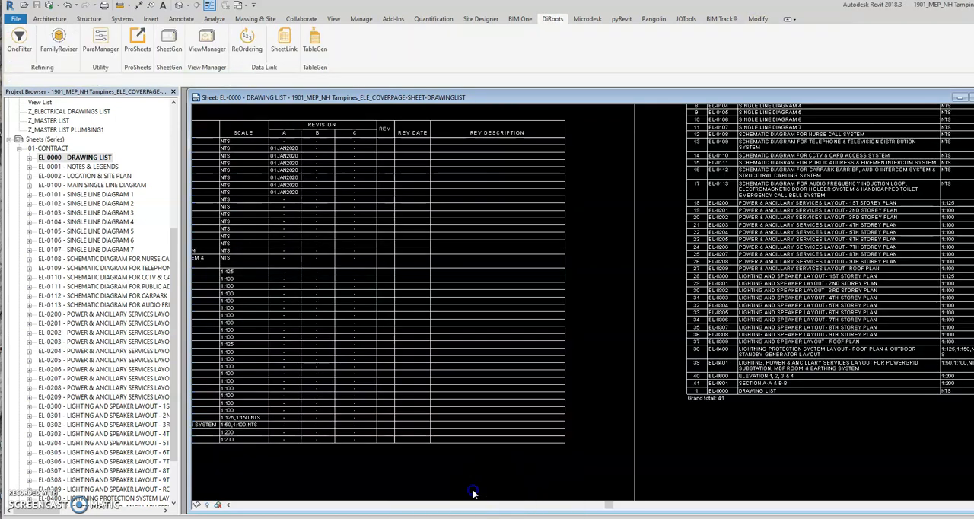
mouse_move(472, 491)
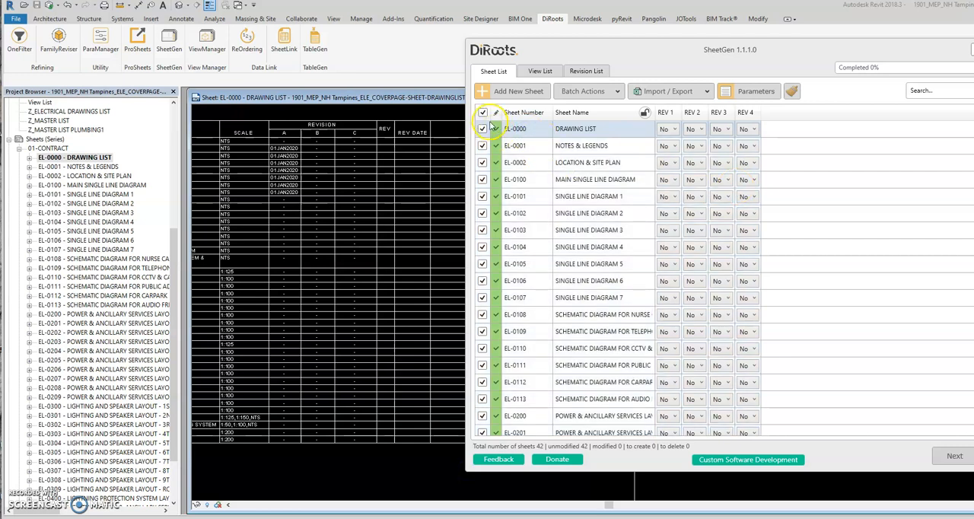
click(483, 112)
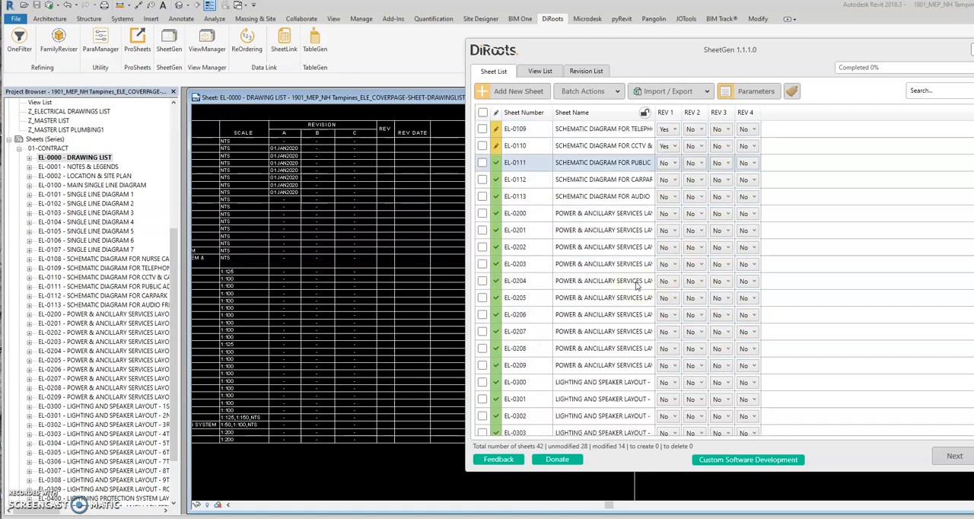
scroll(down, 3)
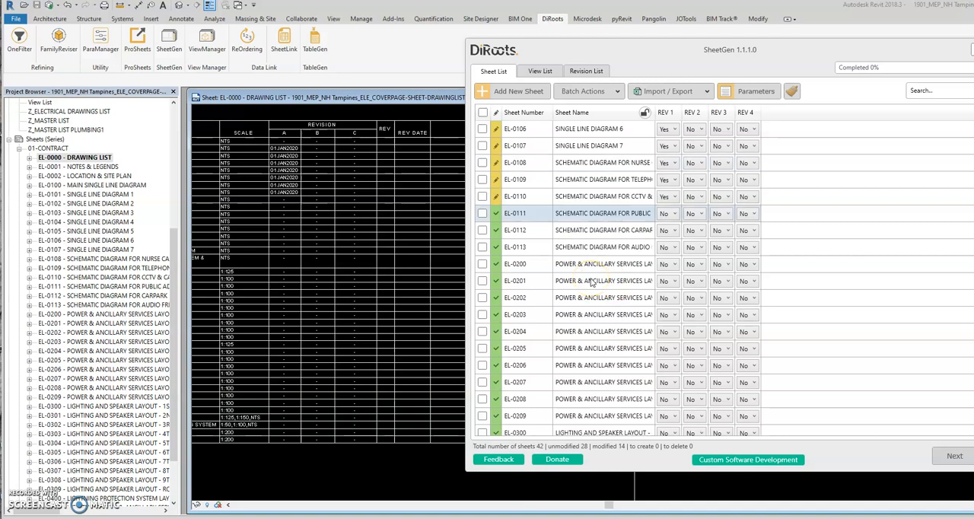
scroll(down, 3)
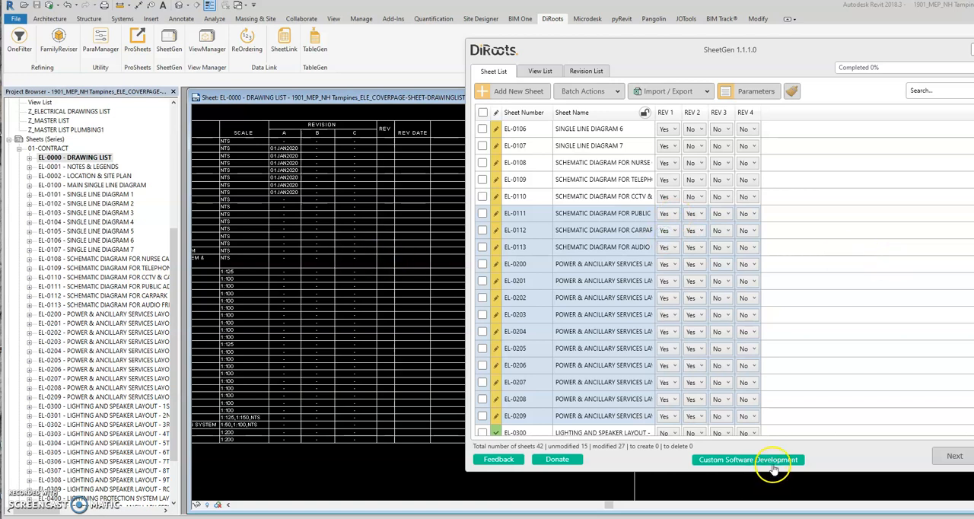
mouse_move(836, 99)
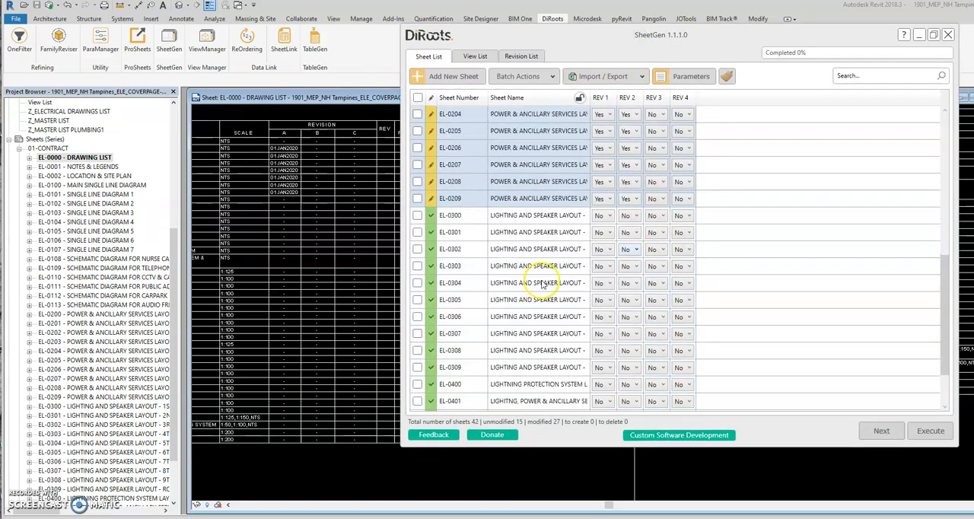
scroll(down, 3)
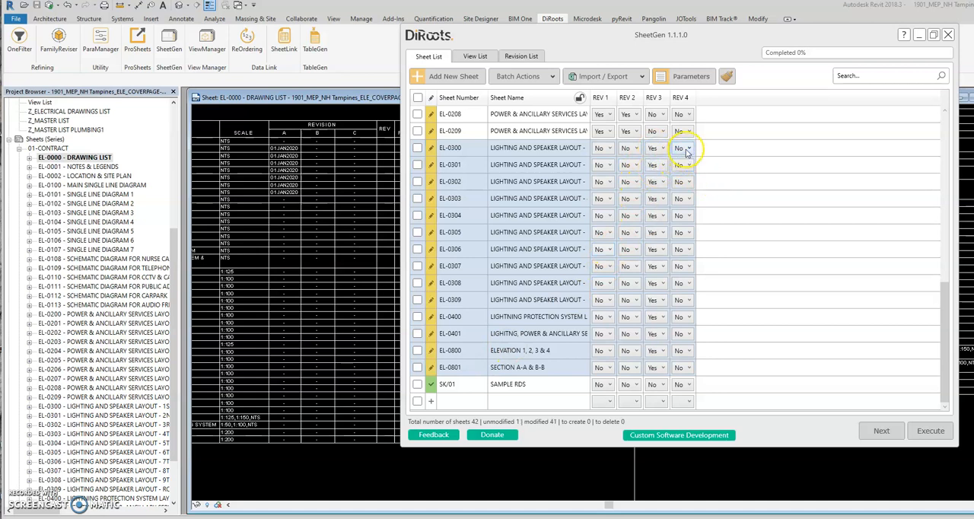
click(681, 164)
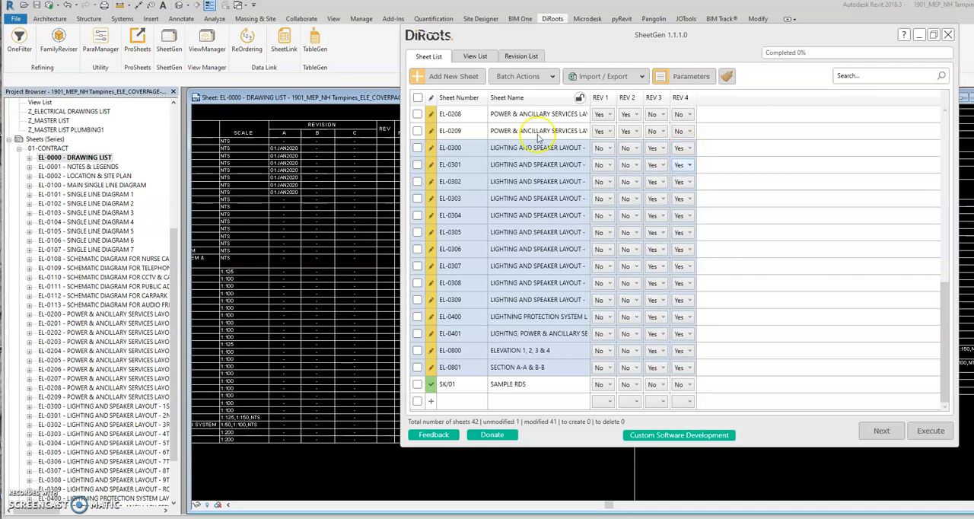
click(930, 430)
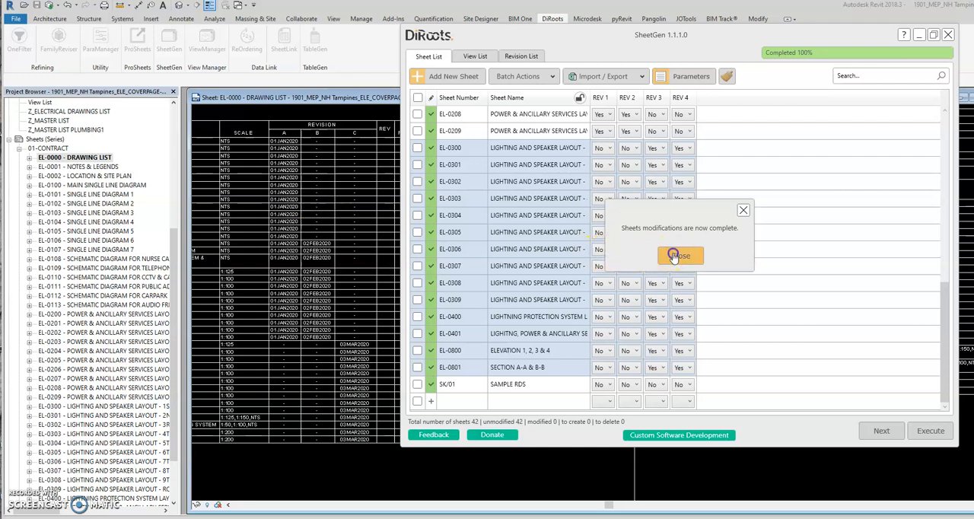
Step: Dismiss the modifications-complete message and reopen the Z_MASTER LIST schedule
click(679, 256)
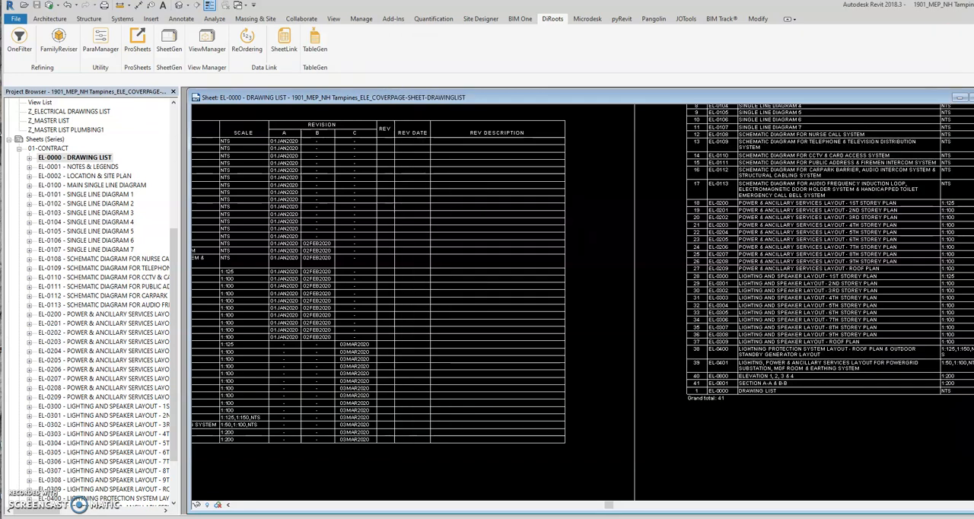
double_click(49, 120)
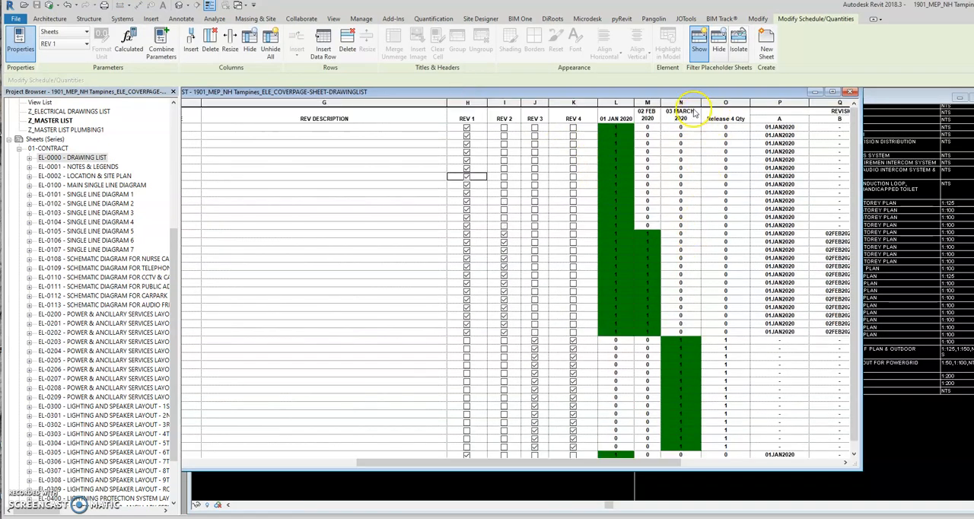
mouse_move(788, 97)
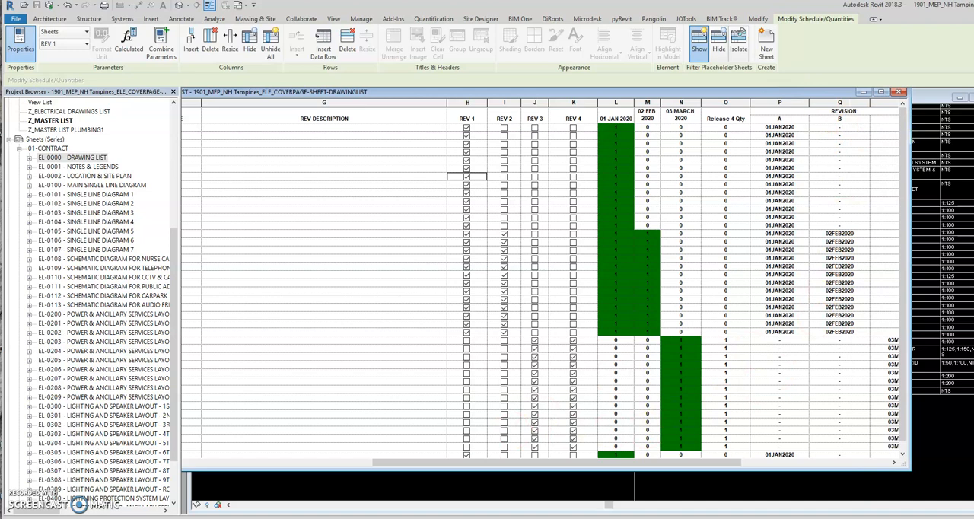
Step: Check the REV 4 and RELEASE TEXT3 field headings, then select RELEASE TEXT3
click(21, 45)
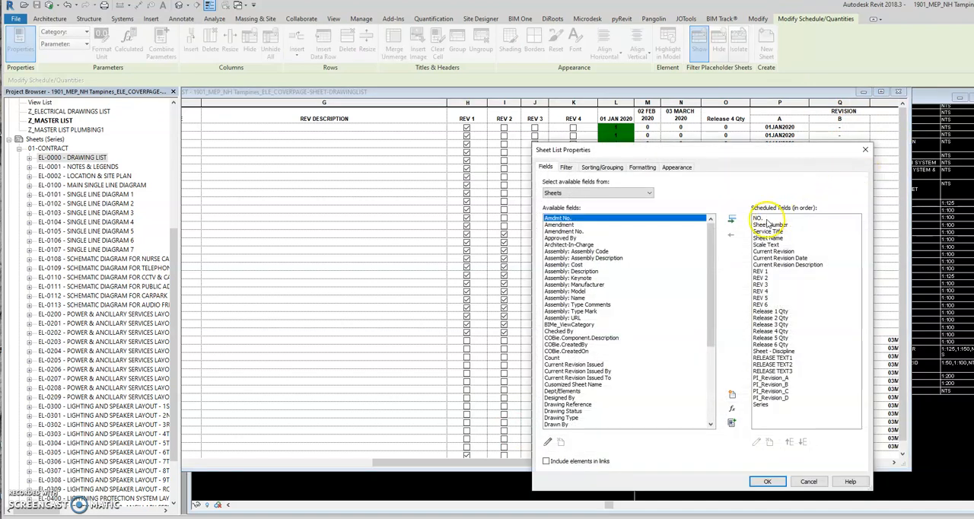
click(771, 331)
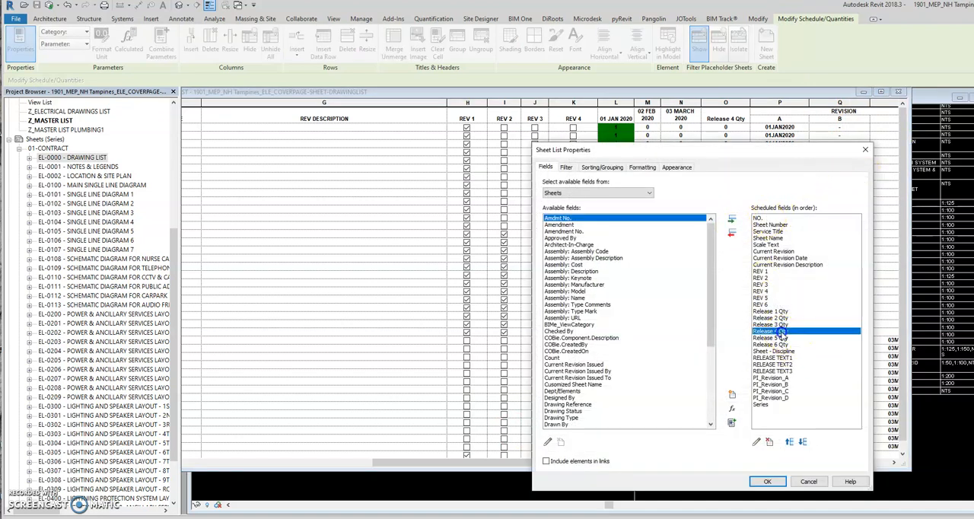
click(643, 167)
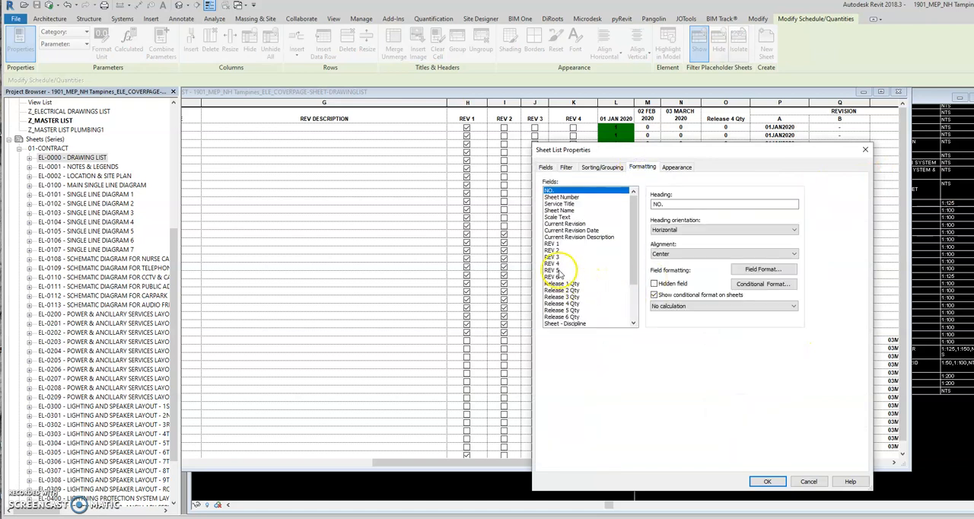
click(553, 243)
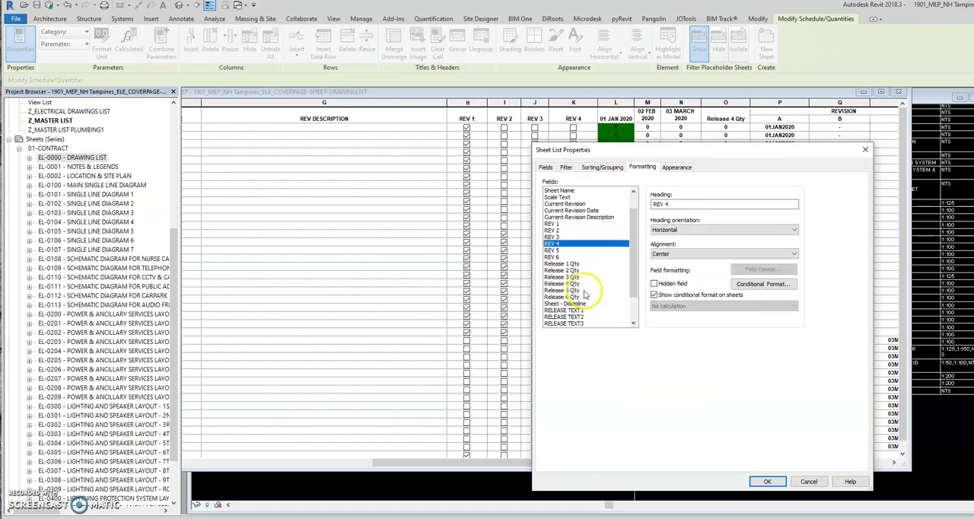
click(562, 268)
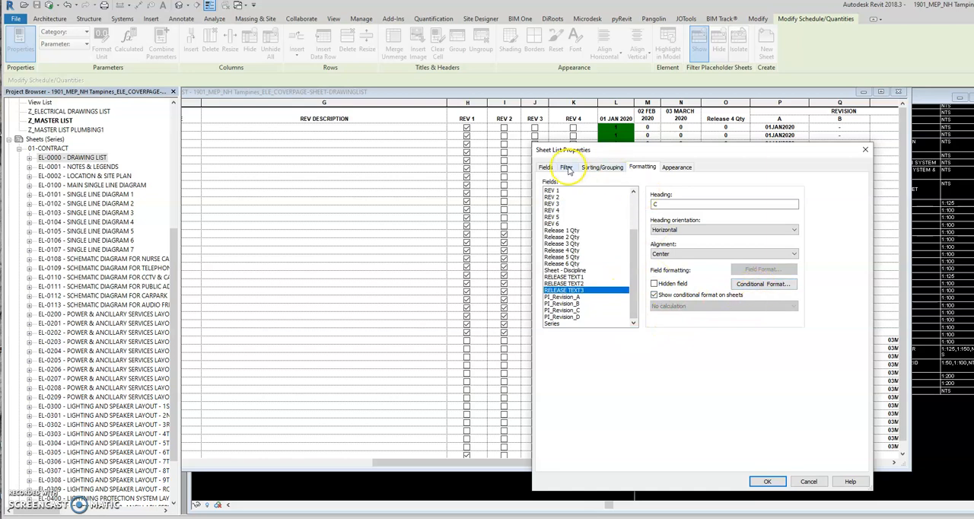
click(546, 166)
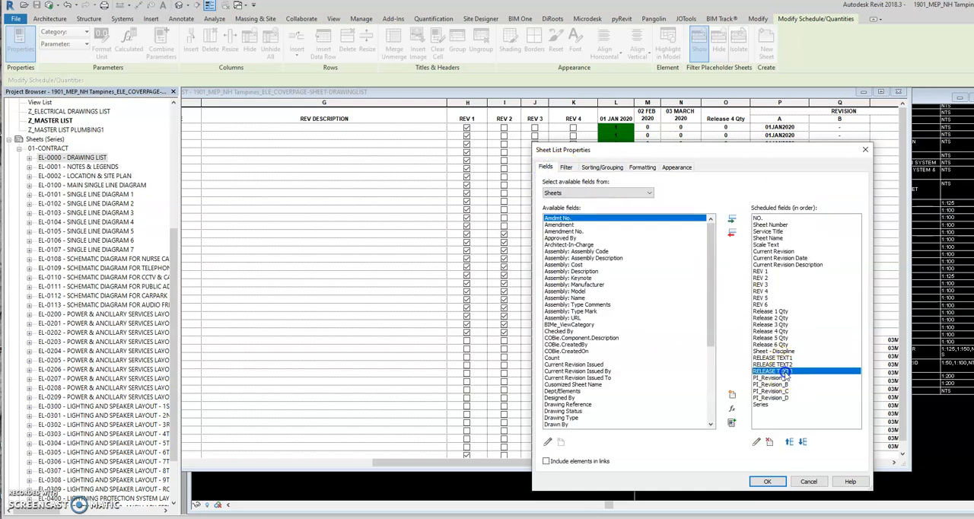
click(772, 371)
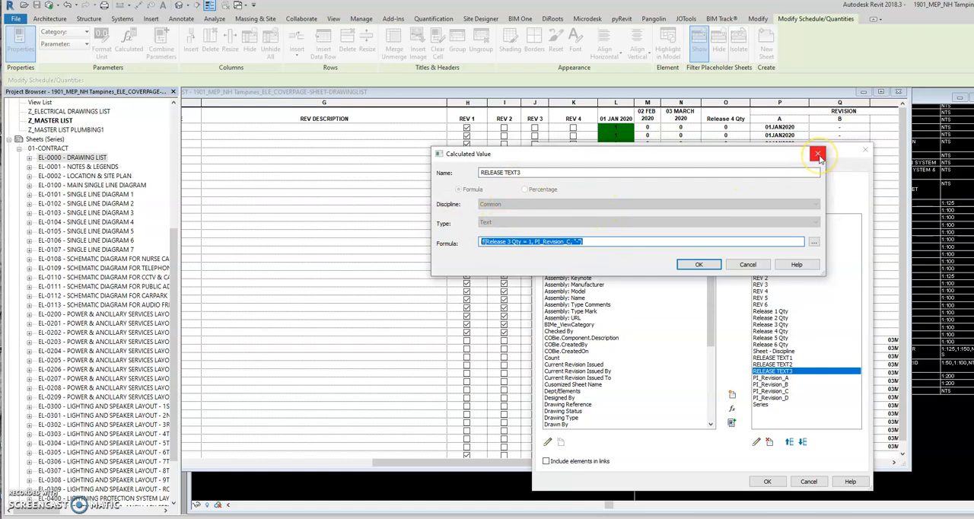
Step: Create calculated field RELEASE TEXT4 returning PI_Revision_D when Release 4 Qty is 1
click(818, 155)
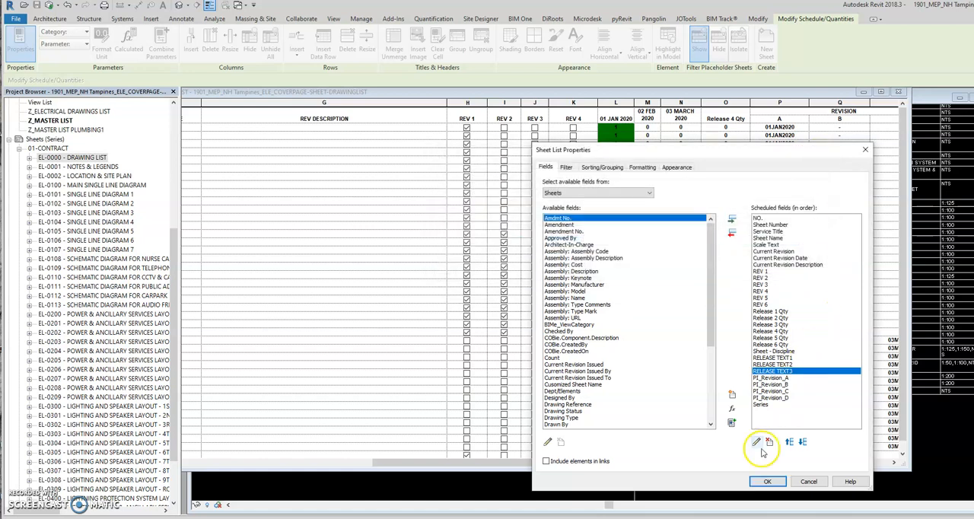
click(756, 442)
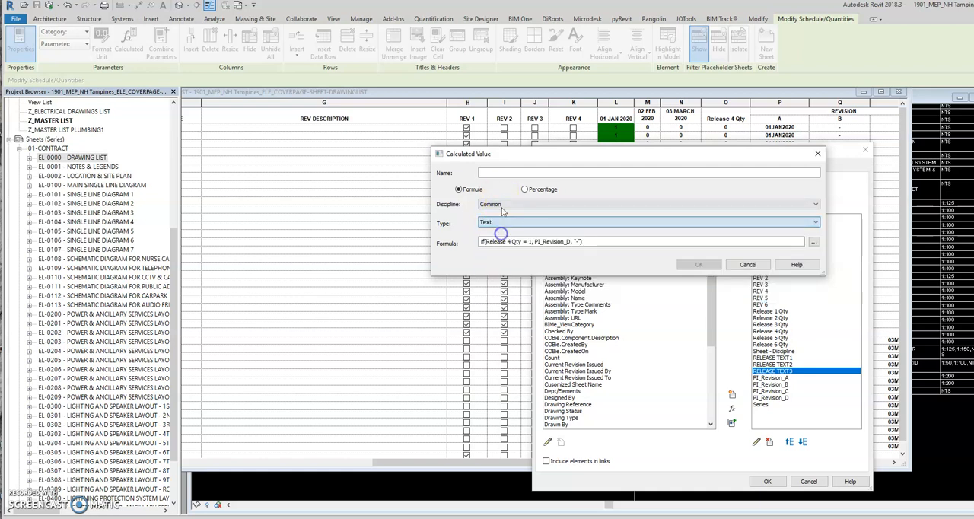
click(643, 173)
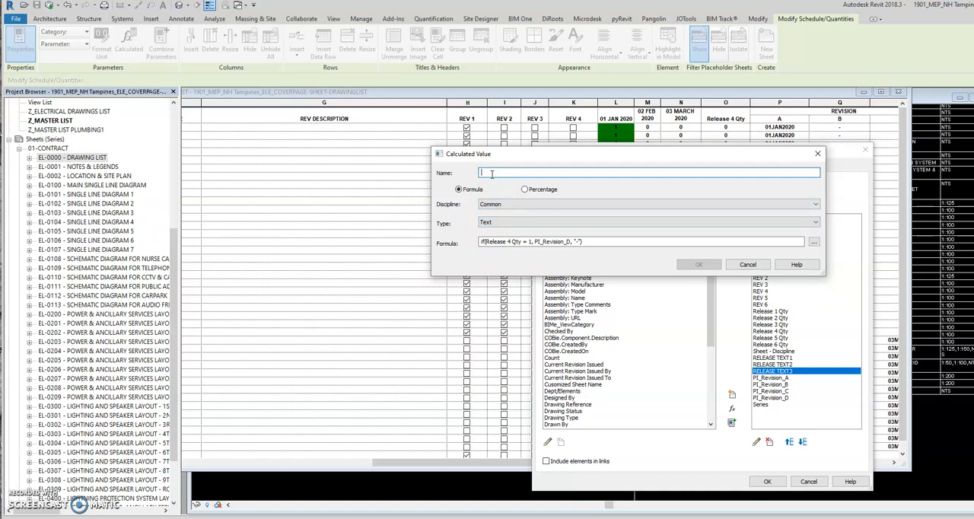
text(L)
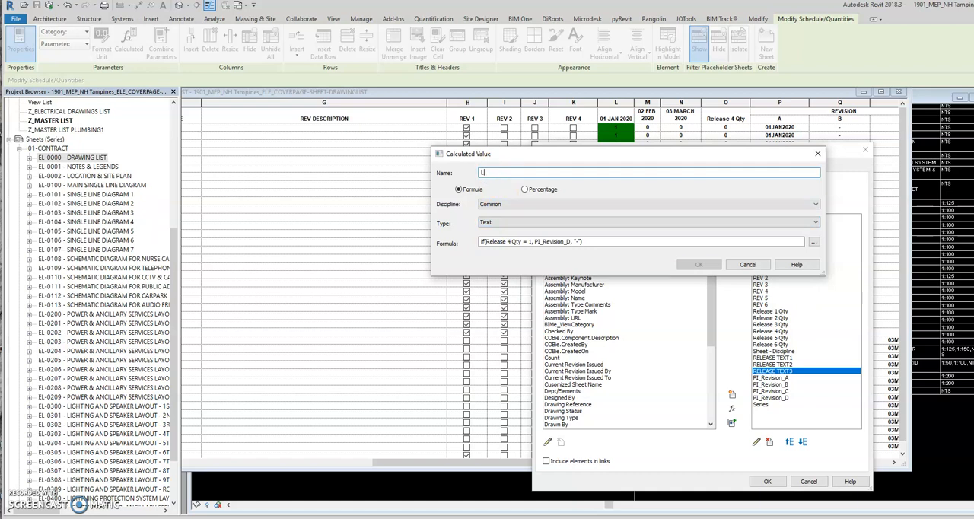
text(EASE)
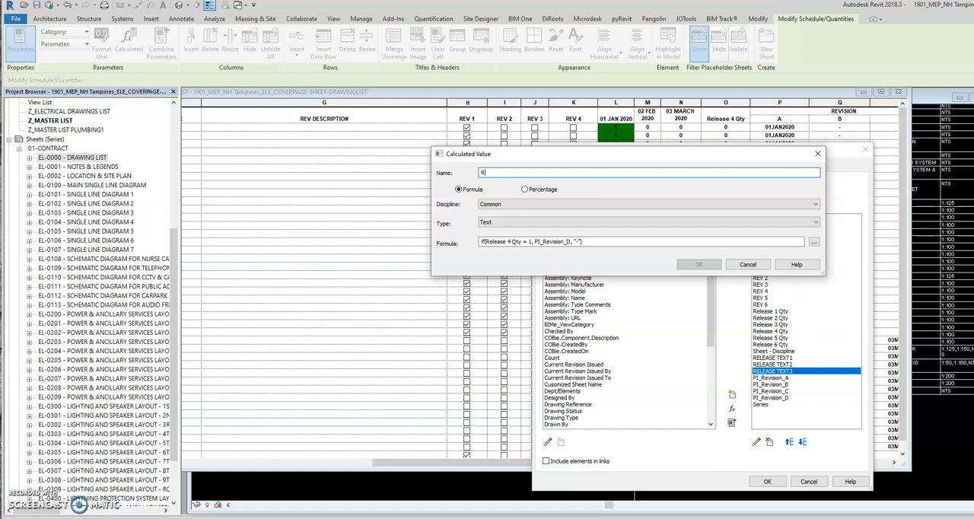
text(ELEASE)
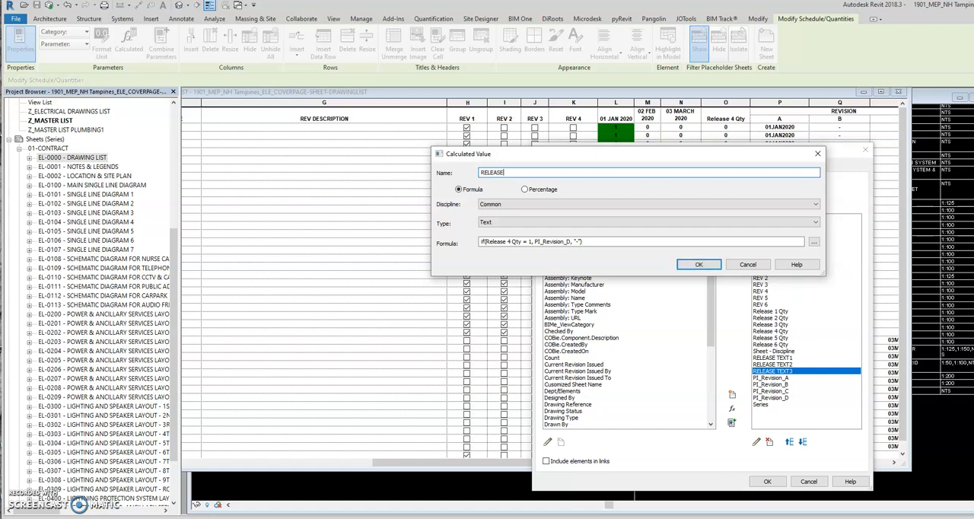
text(TEXT4)
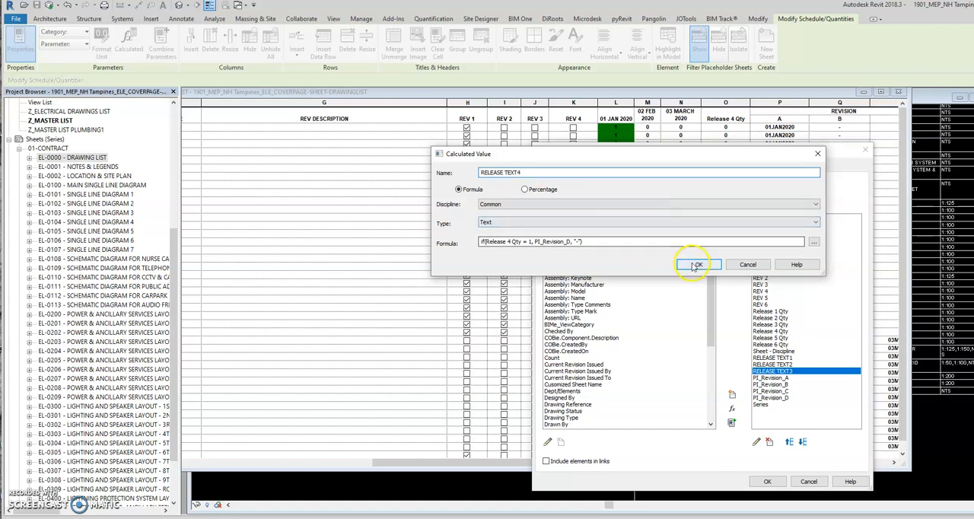
click(693, 265)
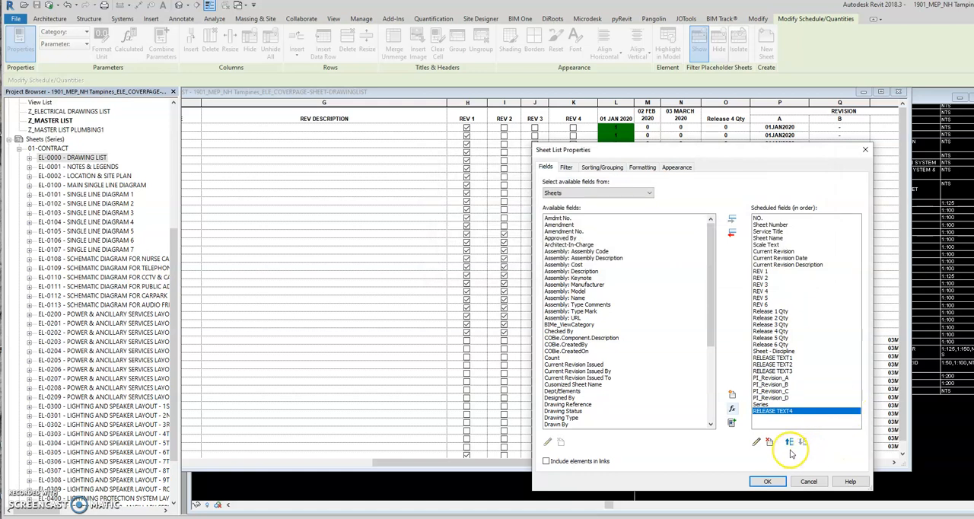
Step: Move RELEASE TEXT4 up to follow RELEASE TEXT3 and apply the fields
click(790, 442)
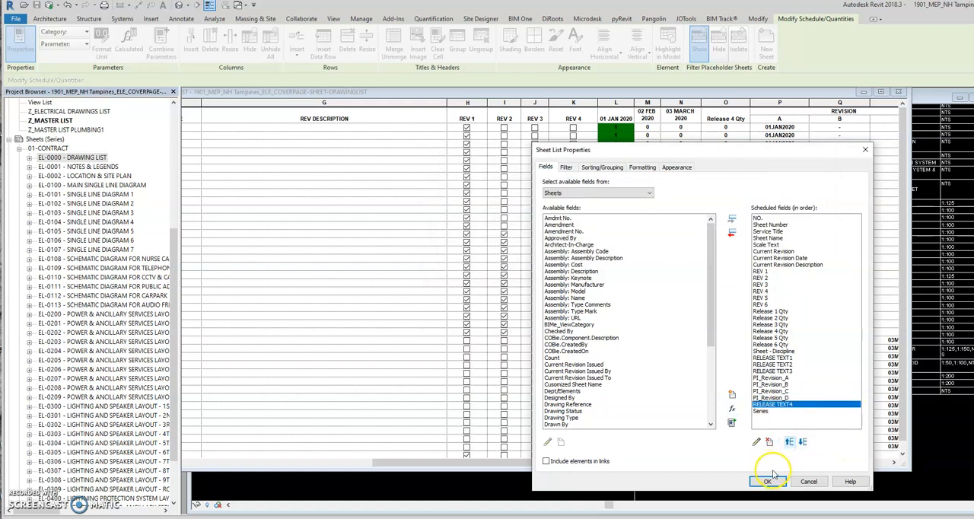
click(790, 441)
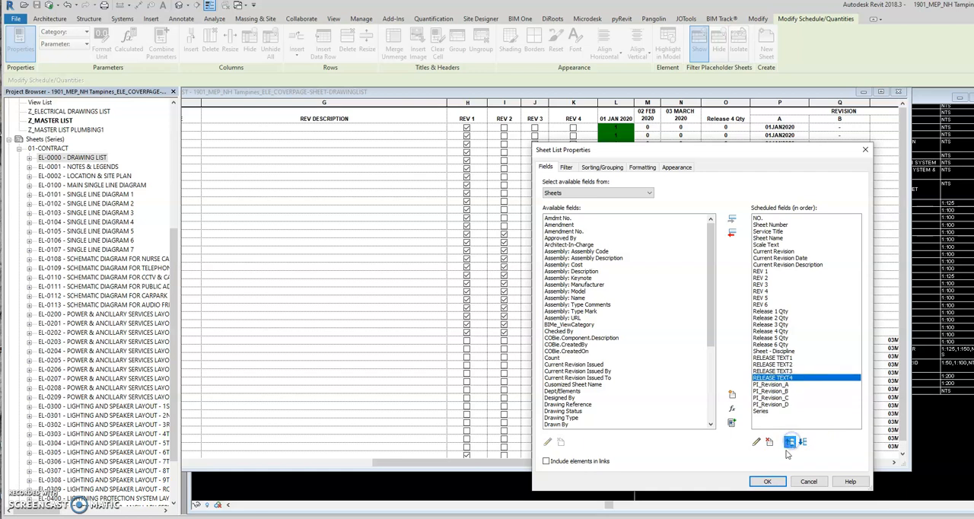
click(767, 481)
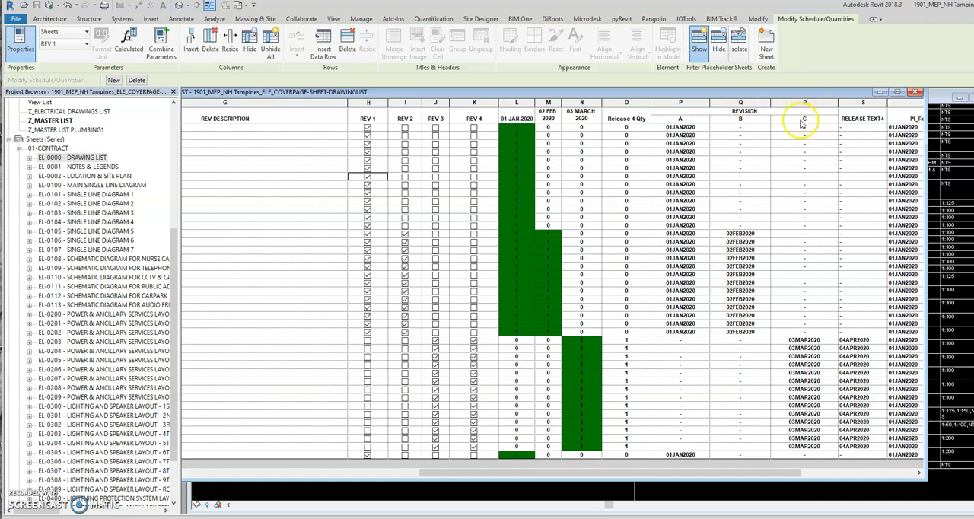
Step: Select the RELEASE TEXT4 column heading text for editing
click(862, 118)
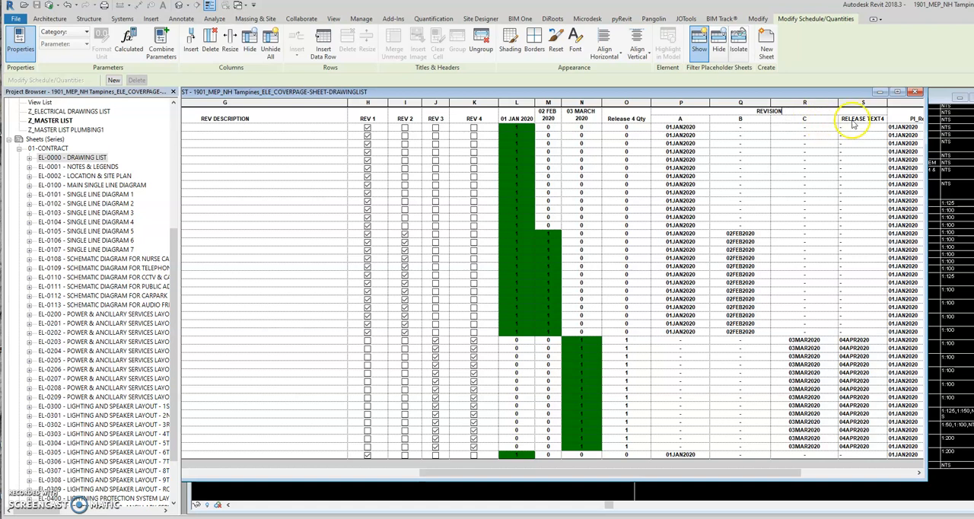
click(858, 119)
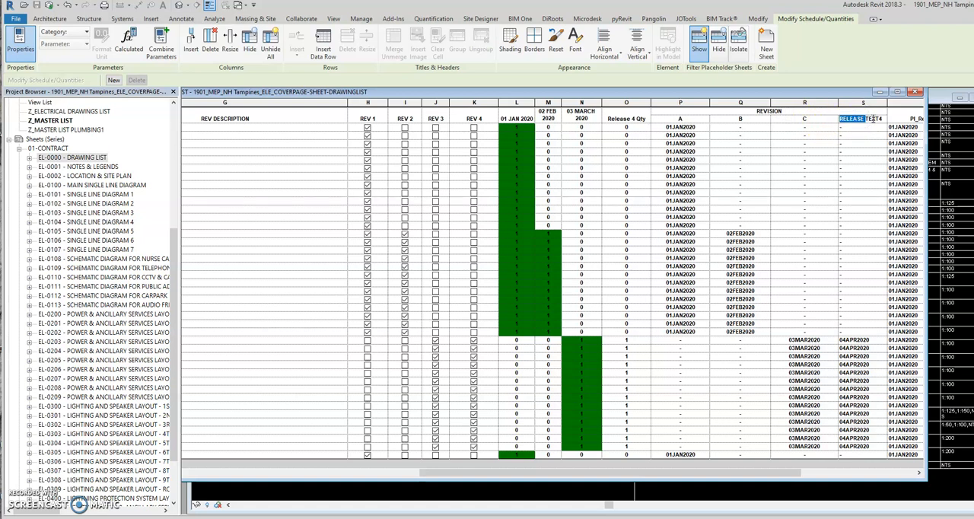
click(863, 118)
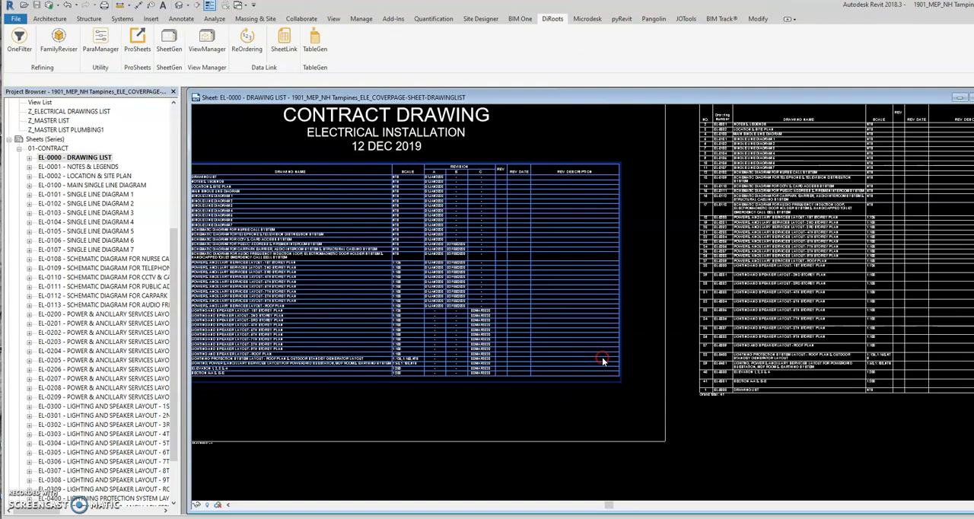
mouse_move(578, 291)
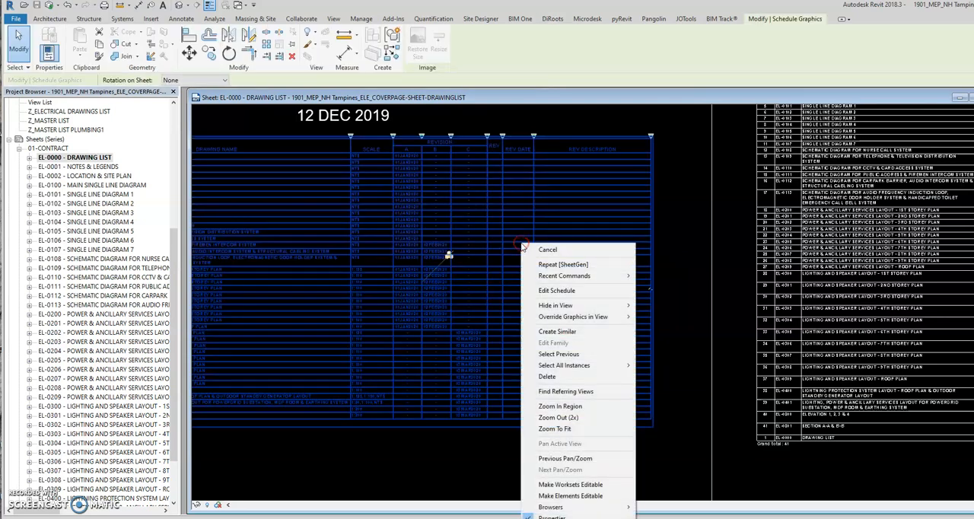
Step: Edit the placed Z_ELECTRICAL DRAWINGS LIST schedule, scroll to its revision columns, and open fields
click(557, 290)
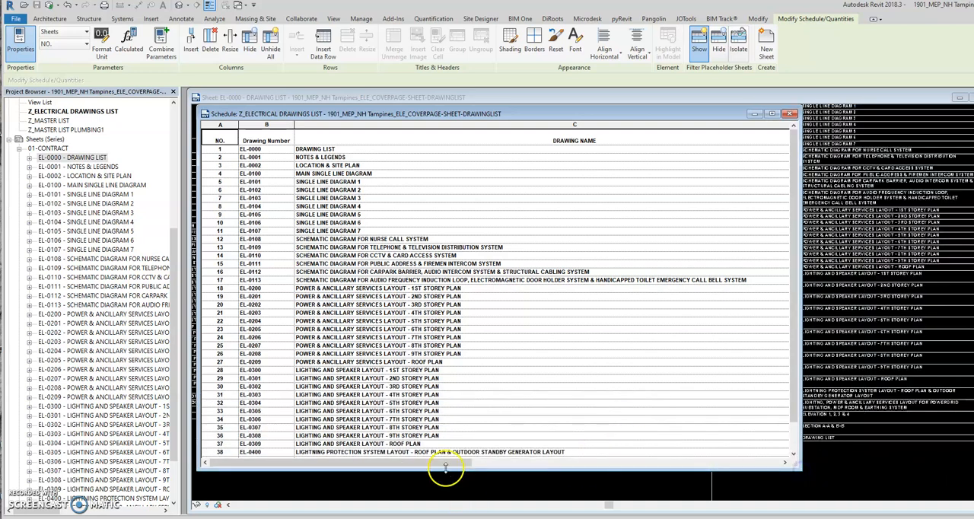
drag(445, 462, 685, 462)
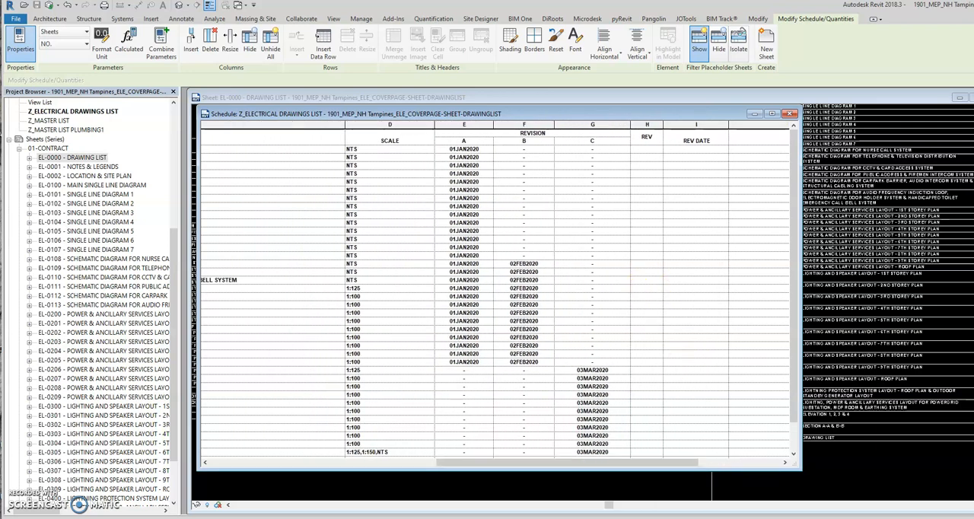
click(20, 42)
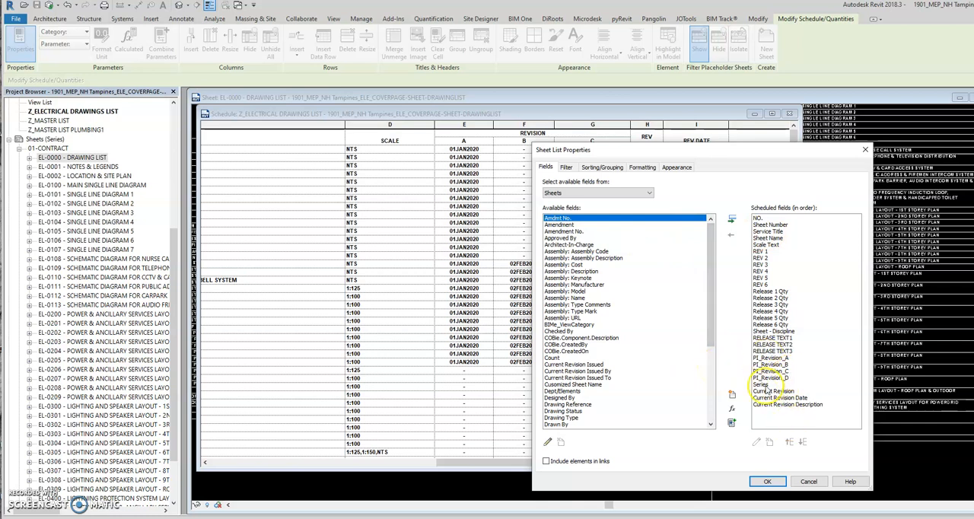
mouse_move(732, 423)
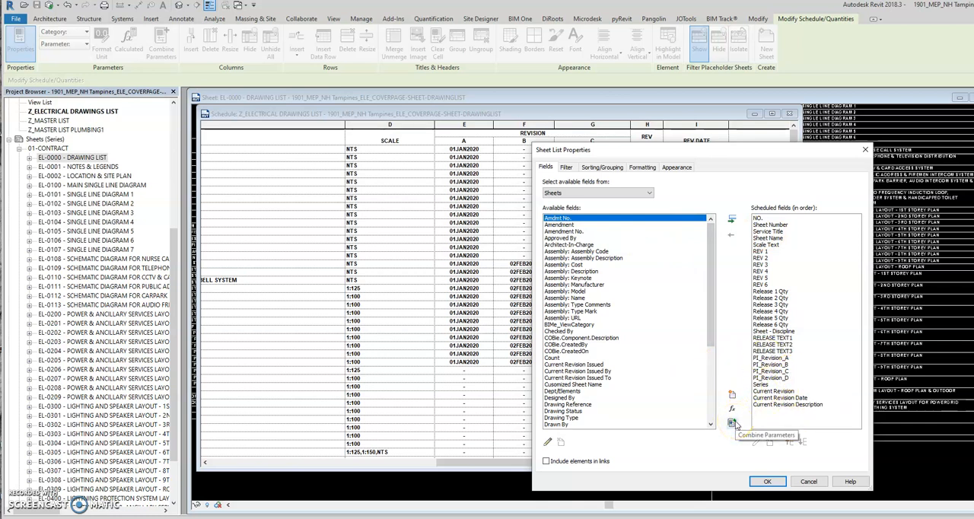
Step: Add the RELEASE TEXT4 calculated field to the drawing list schedule and confirm
click(773, 351)
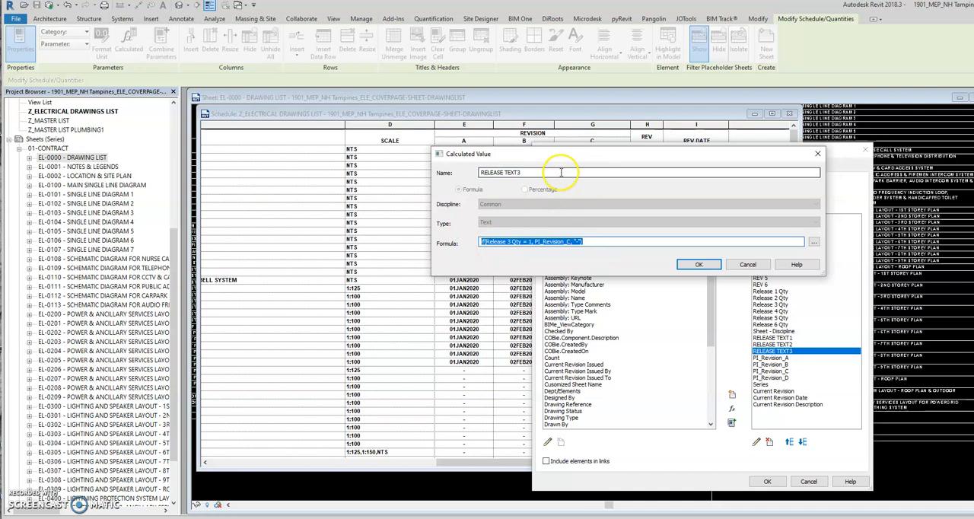
click(698, 264)
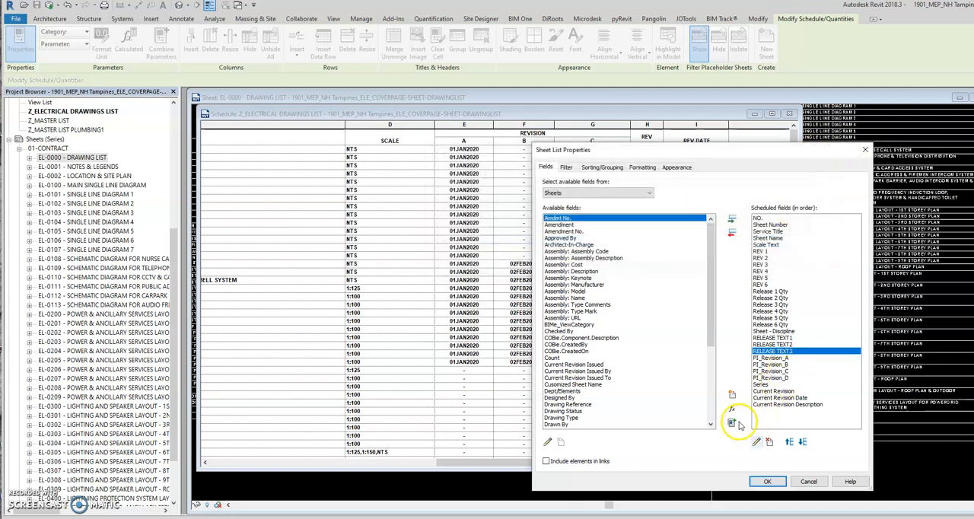
click(733, 410)
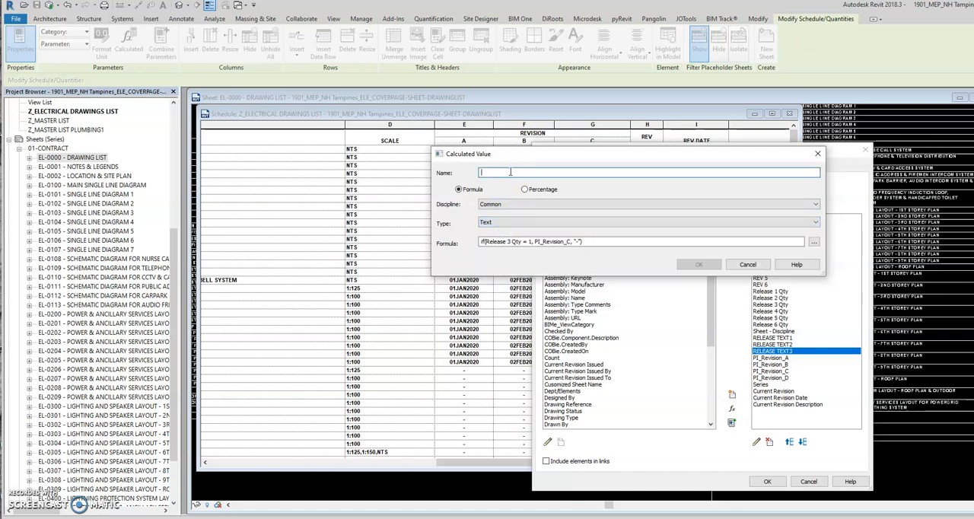
text(RELEASE TEXT4)
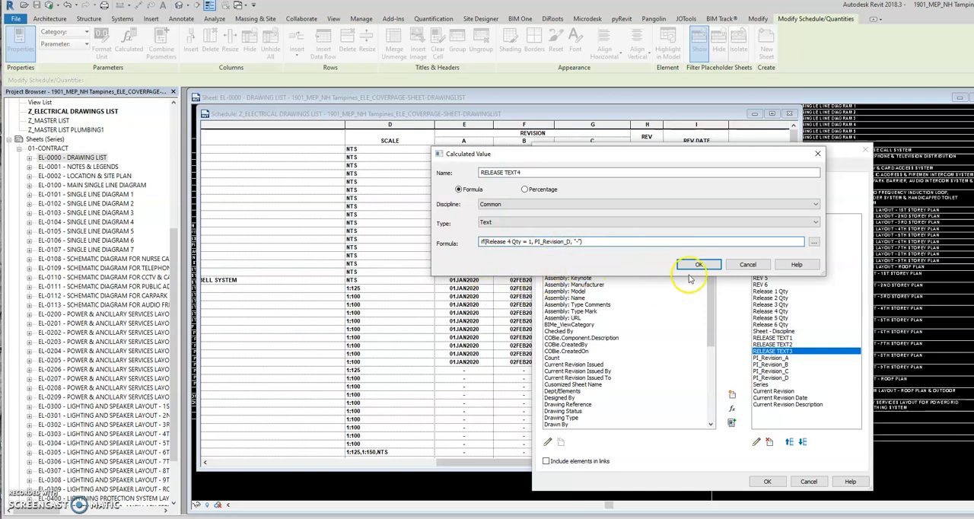
click(697, 264)
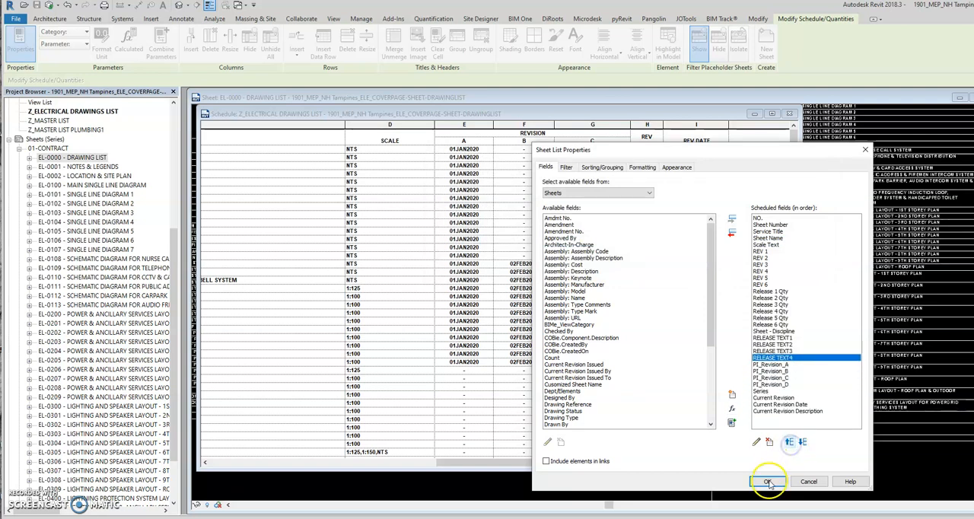
click(768, 481)
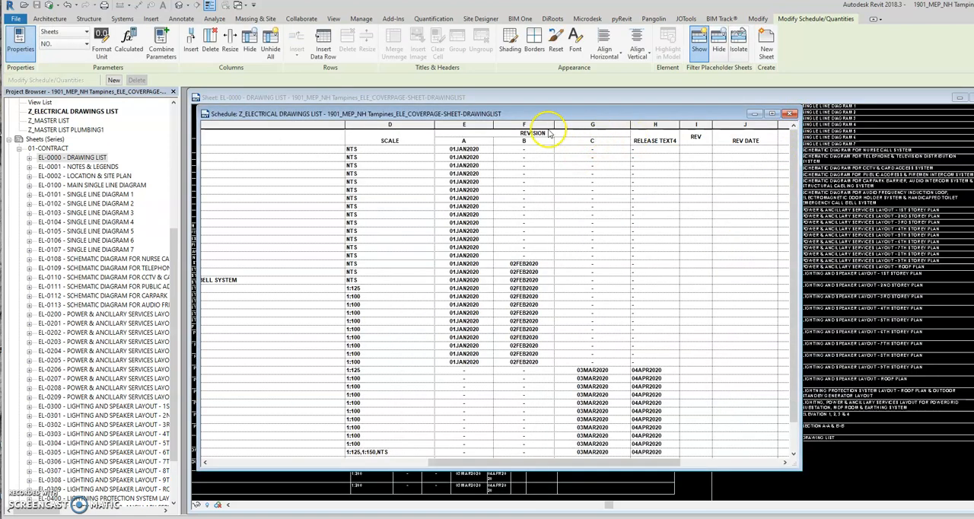
Step: Select the RELEASE TEXT4 column header to rename it D
click(532, 132)
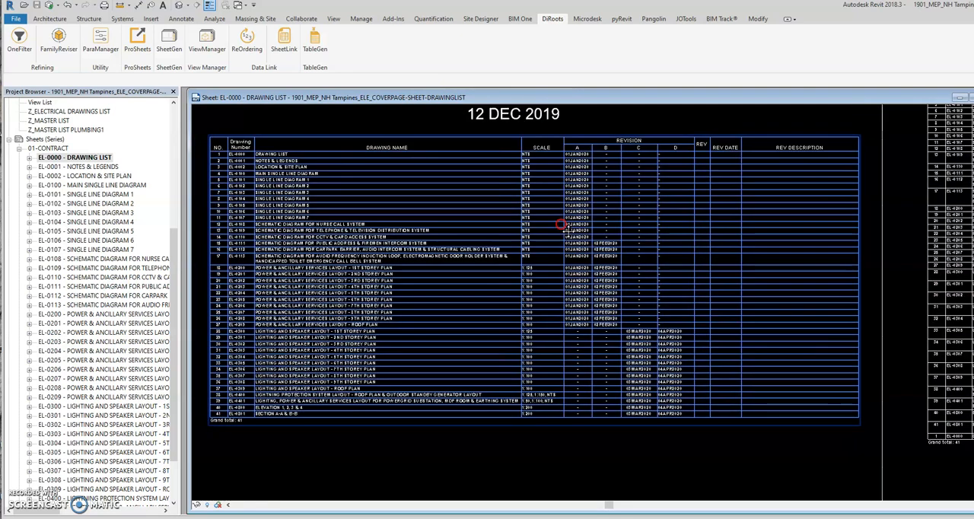
mouse_move(594, 157)
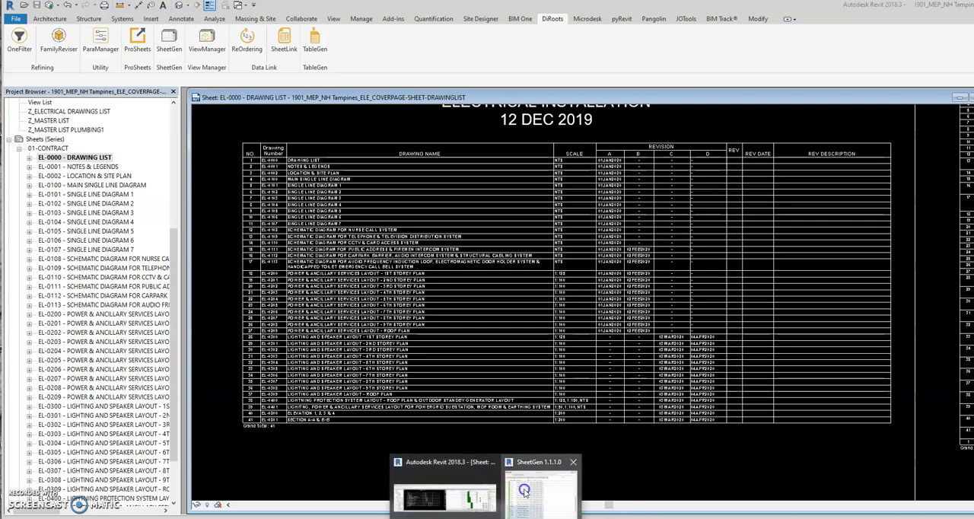
Step: Assign revision 1 to sheets through EL-0110 and the Tender revision to EL-0111–EL-0209
click(541, 491)
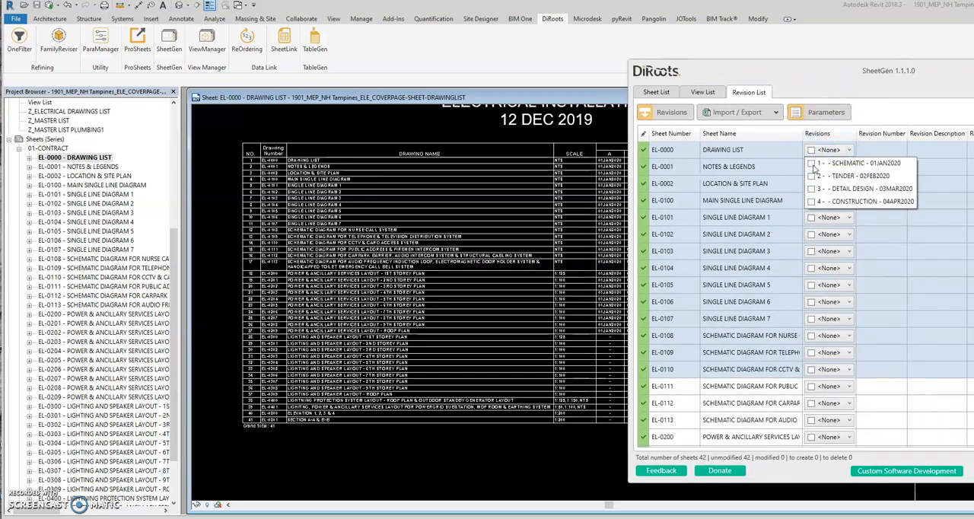
click(813, 163)
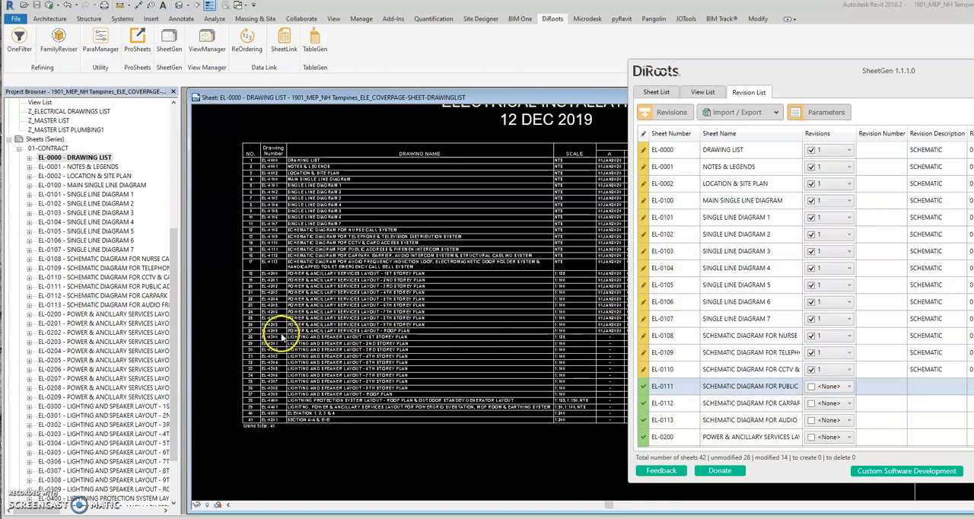
scroll(down, 3)
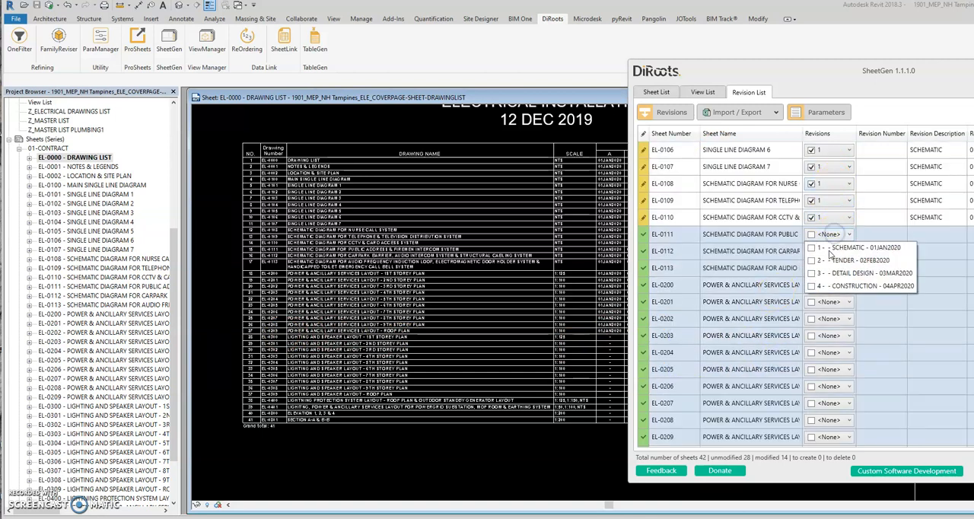
click(813, 248)
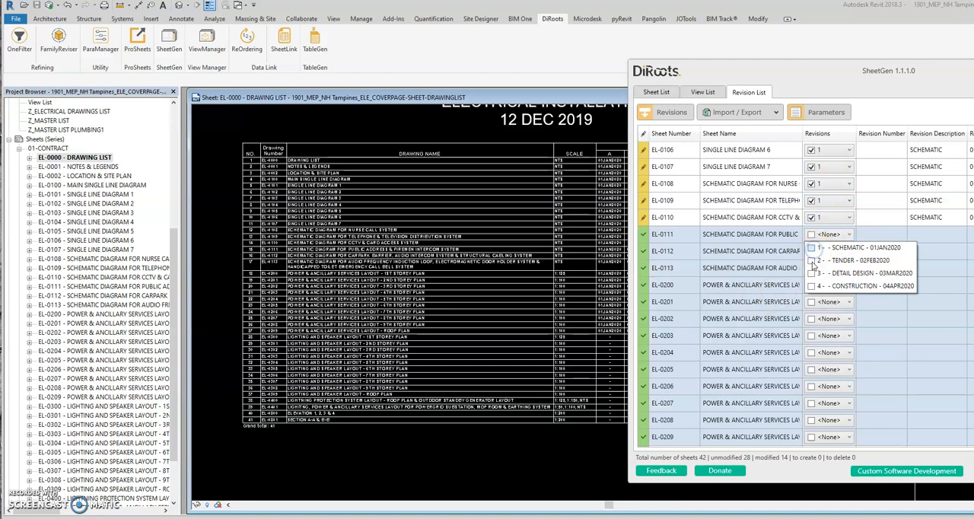
click(813, 248)
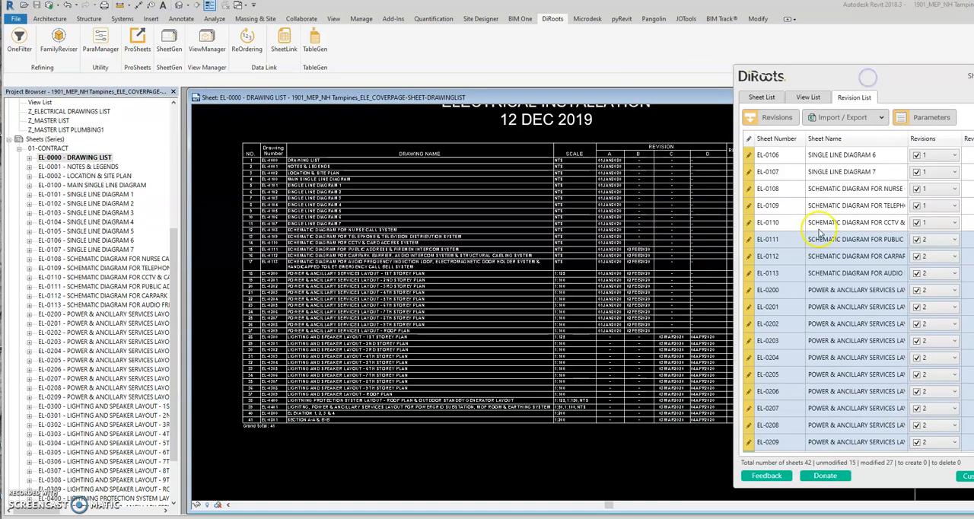
Step: Tick the detail design revision 3 for sheets from EL-0300 onward
scroll(down, 3)
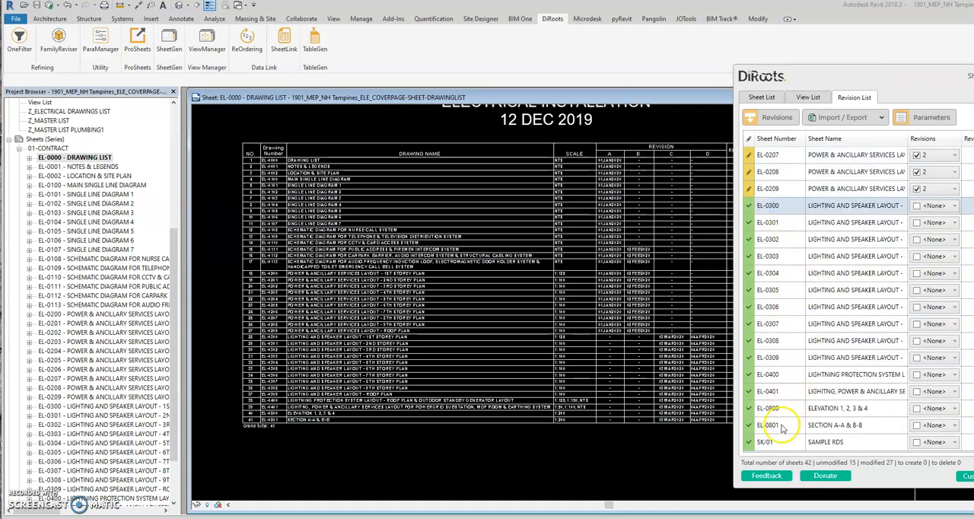
click(954, 205)
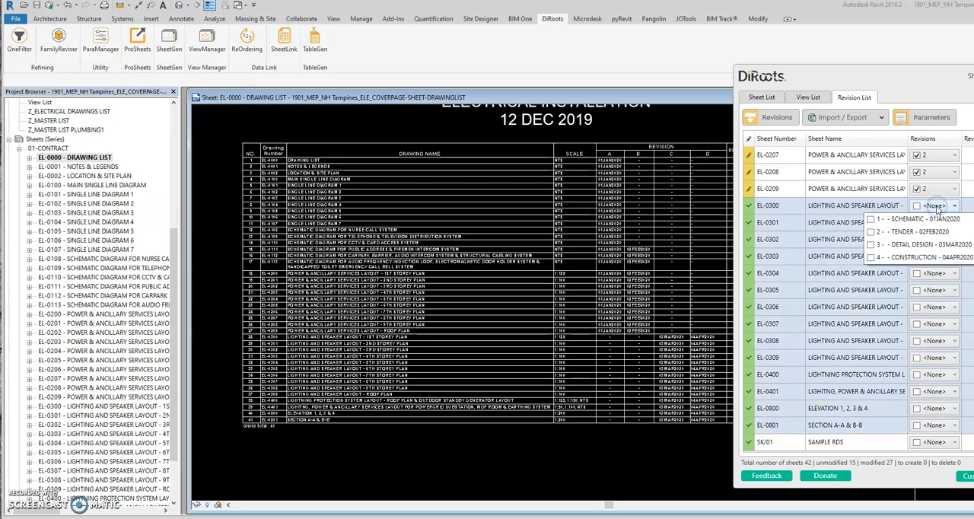
click(871, 244)
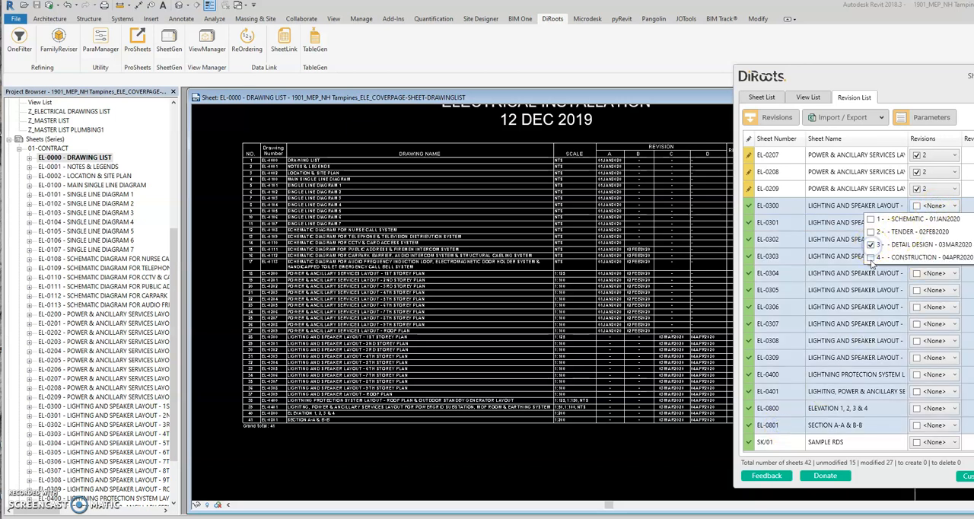
click(872, 244)
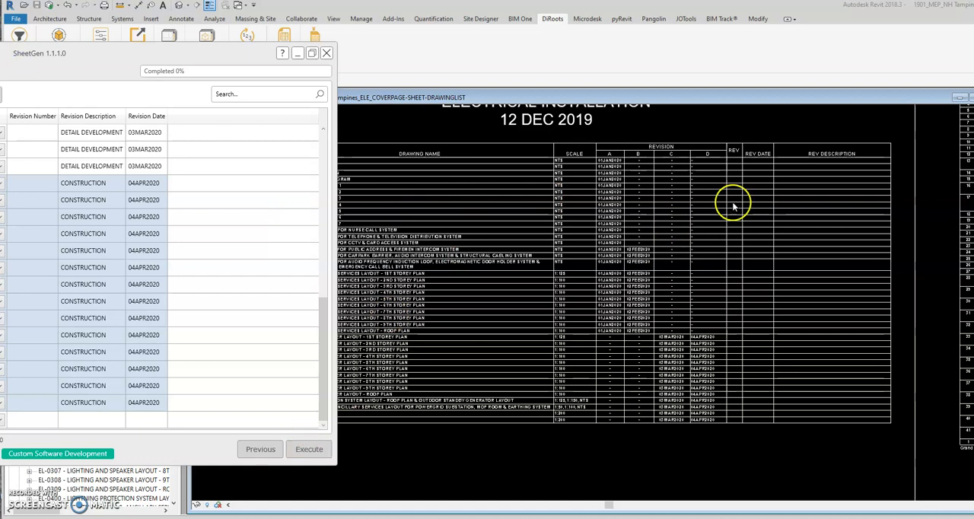
mouse_move(738, 151)
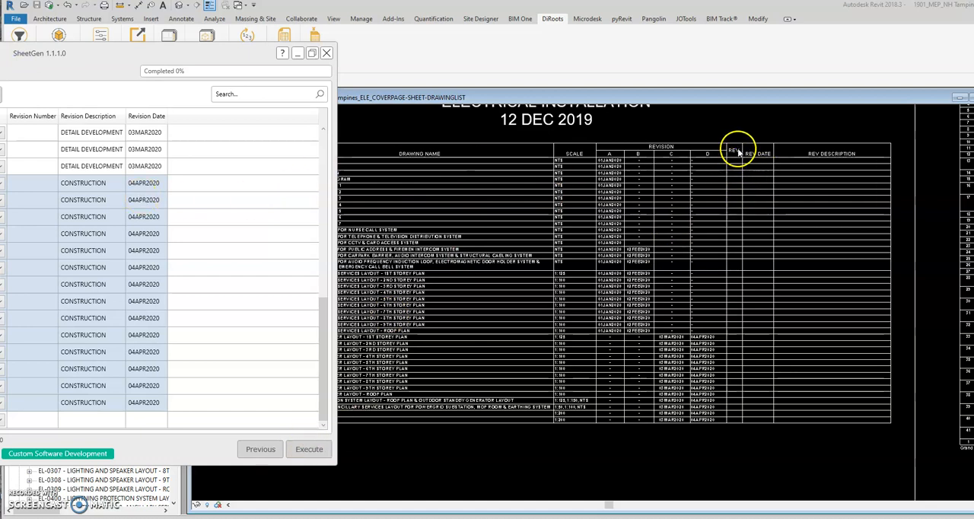
Step: Execute the SheetGen revision updates and dismiss the 'Sheets modifications are now complete' message
click(308, 449)
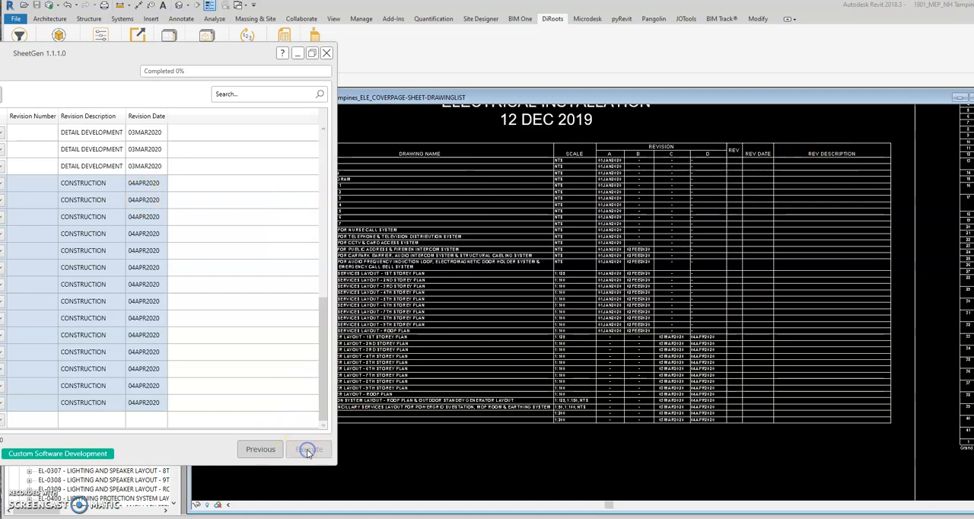
click(308, 449)
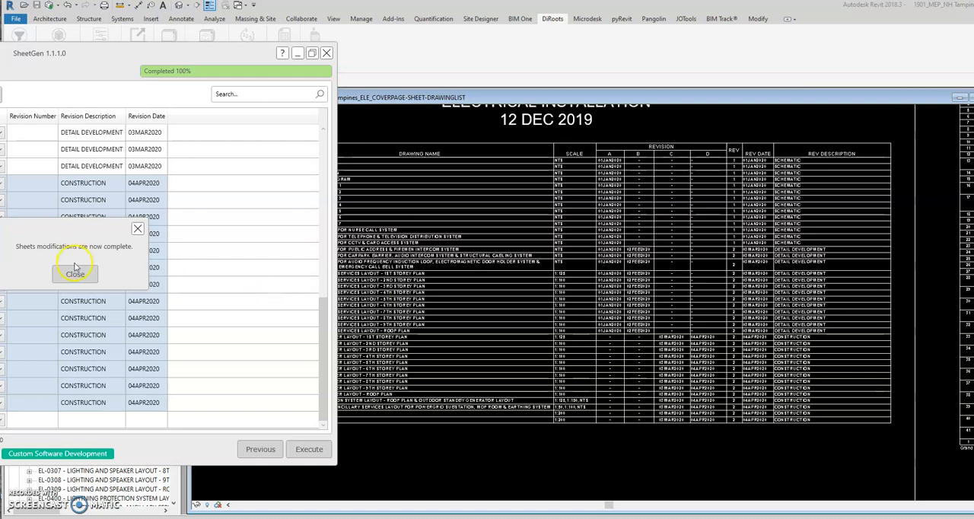
click(75, 274)
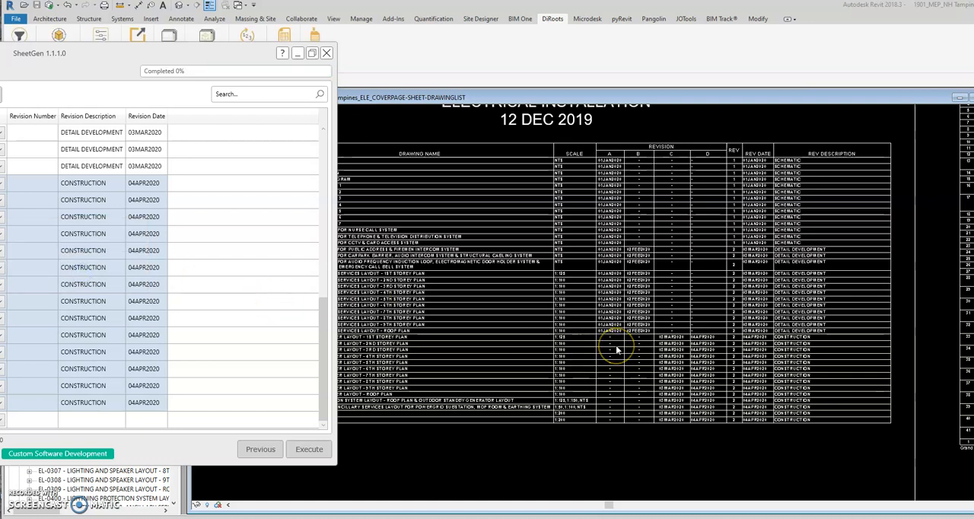
mouse_move(478, 154)
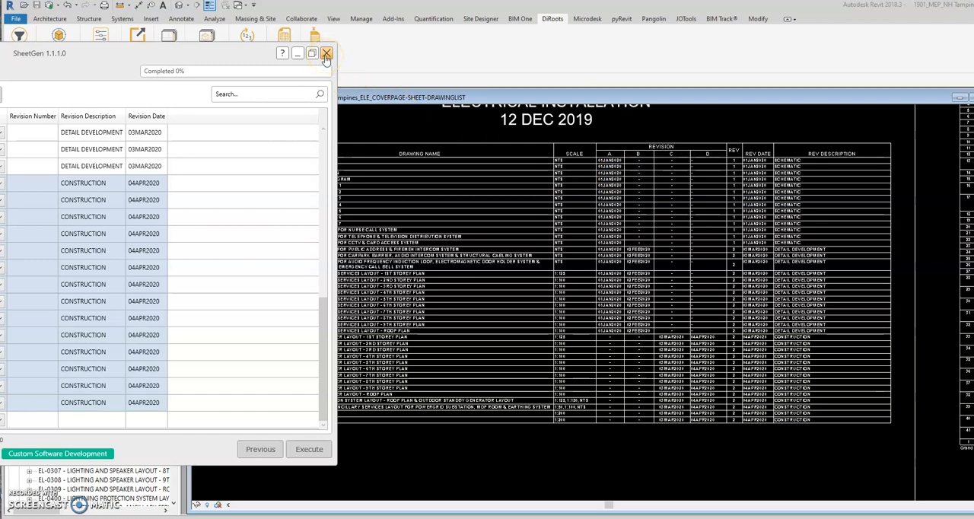
Step: Close SheetGen to return to the EL-0000 drawing list sheet
click(326, 53)
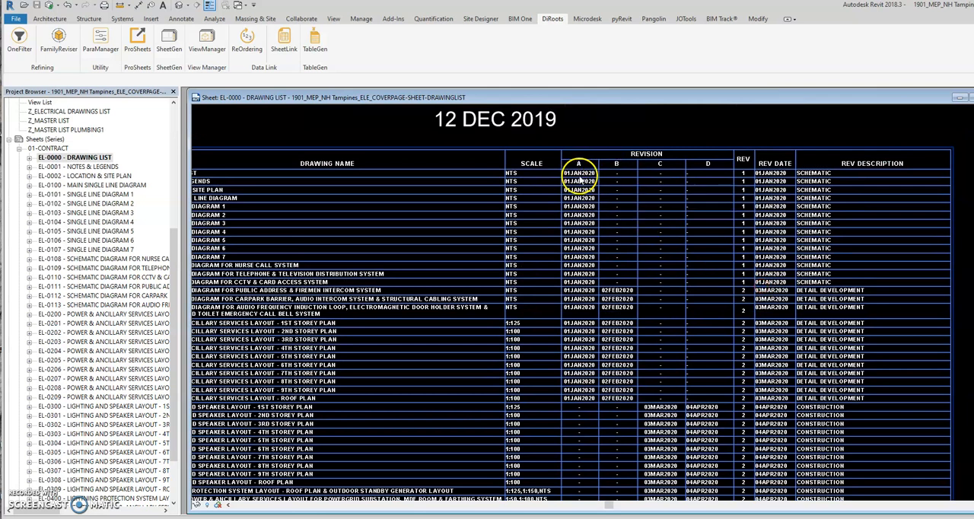
mouse_move(574, 183)
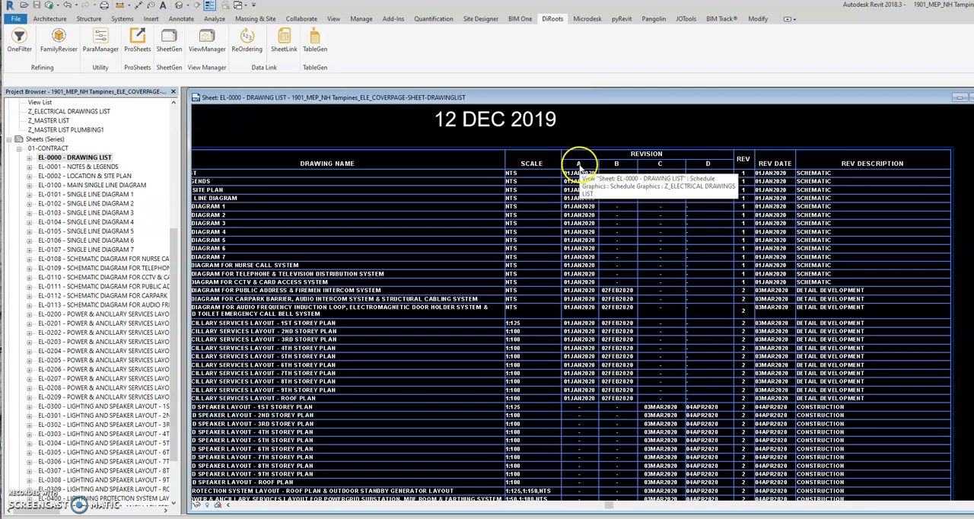
mouse_move(717, 172)
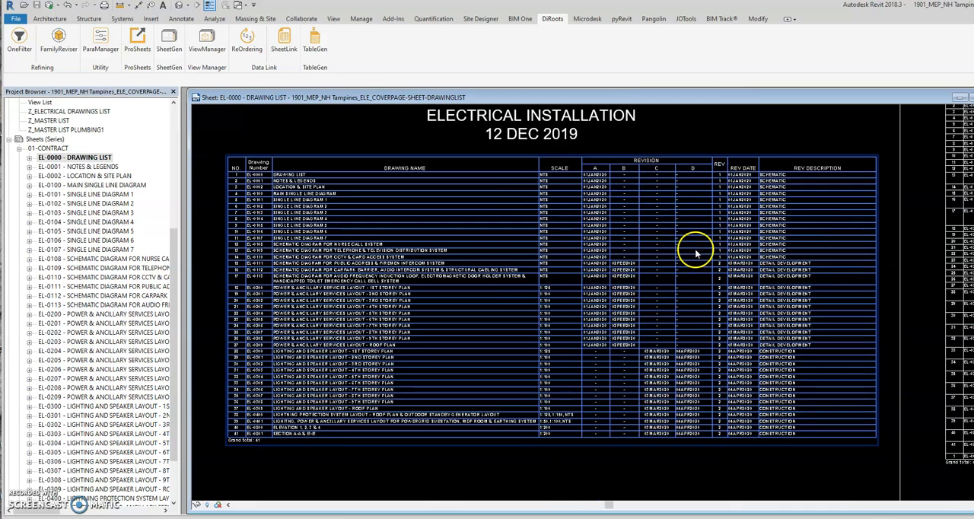
mouse_move(752, 131)
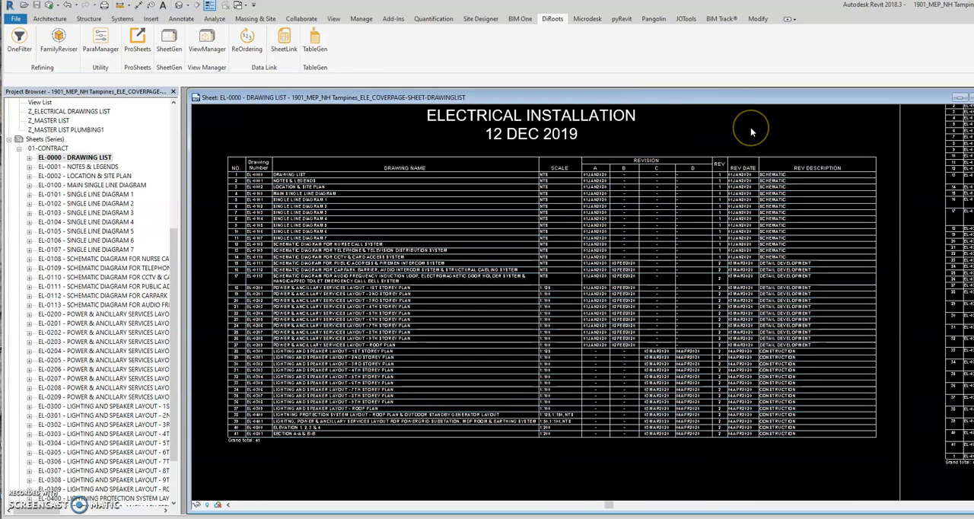
mouse_move(752, 132)
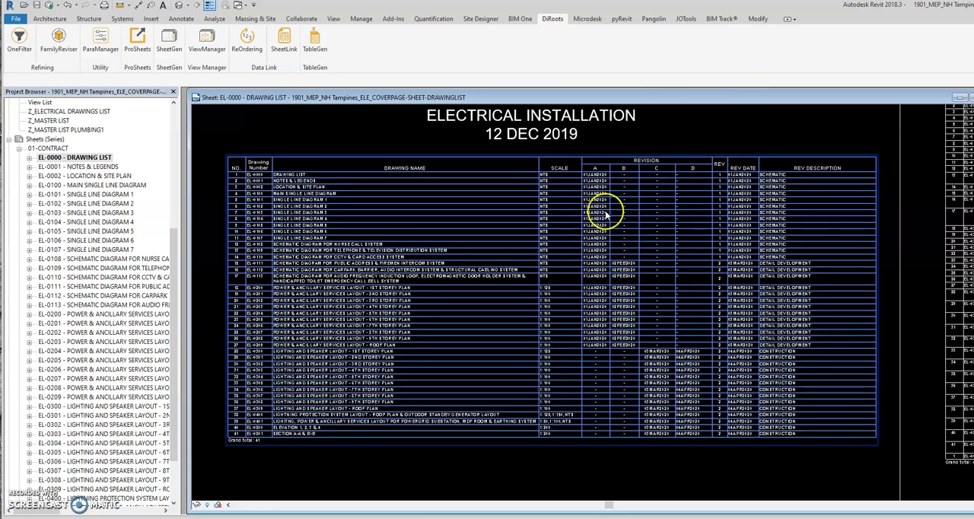
mouse_move(628, 181)
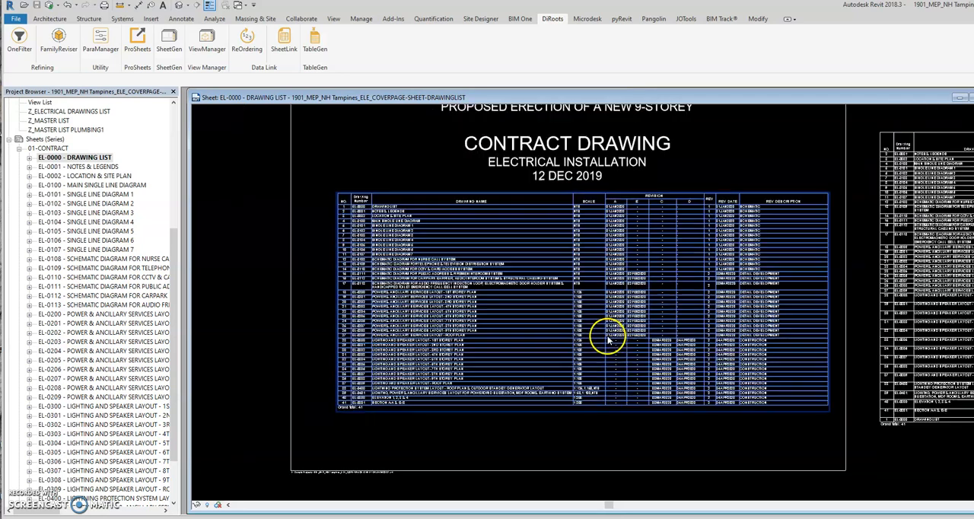
click(609, 335)
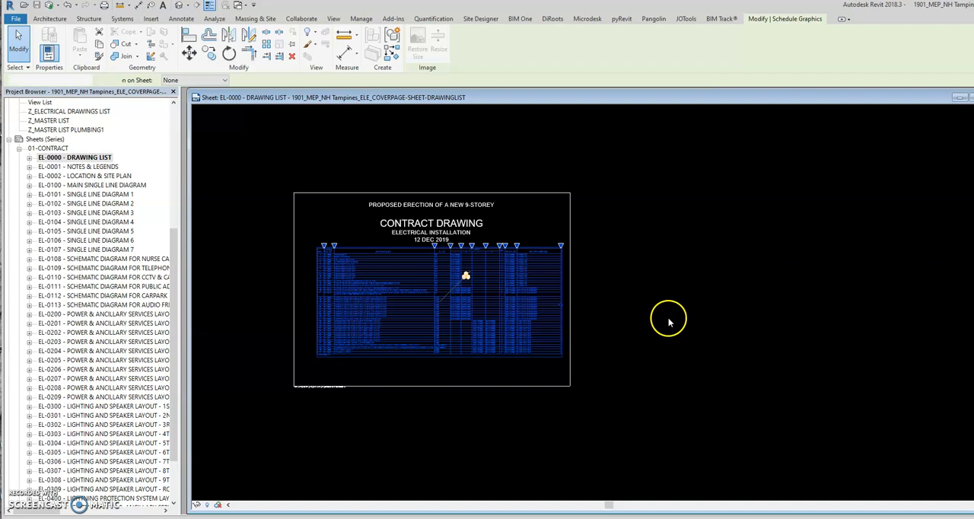
click(553, 18)
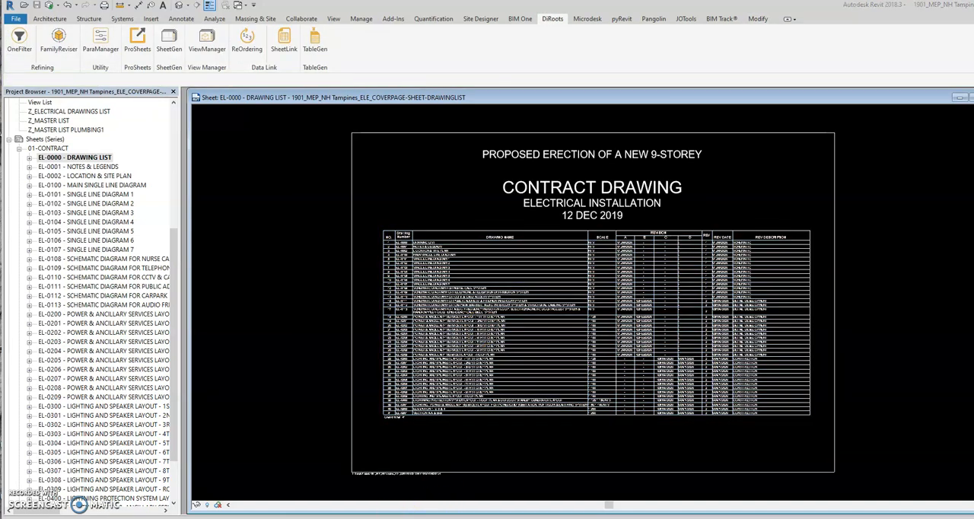
click(575, 335)
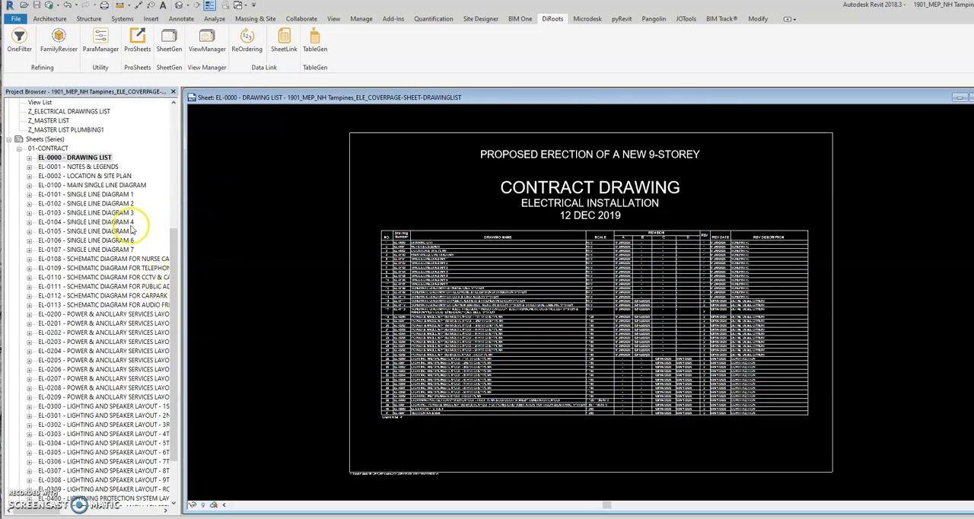
click(586, 304)
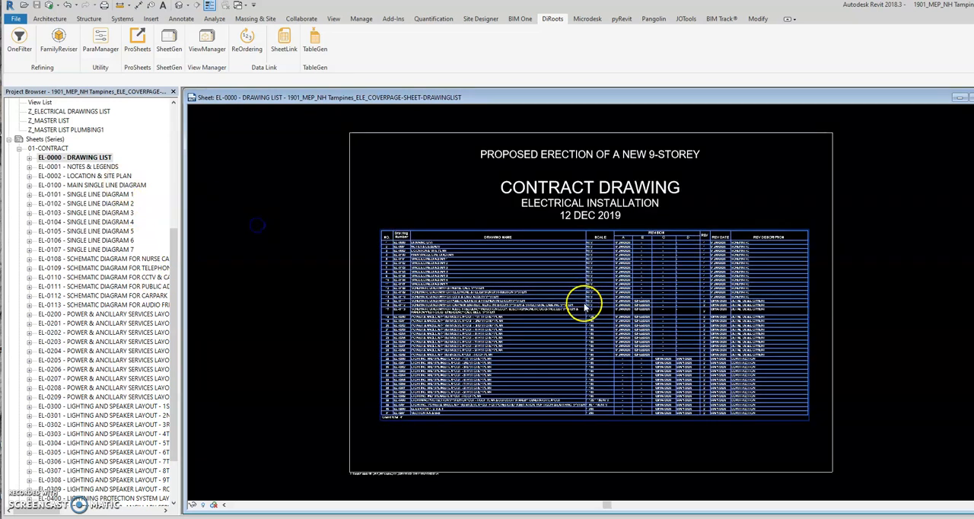
mouse_move(636, 401)
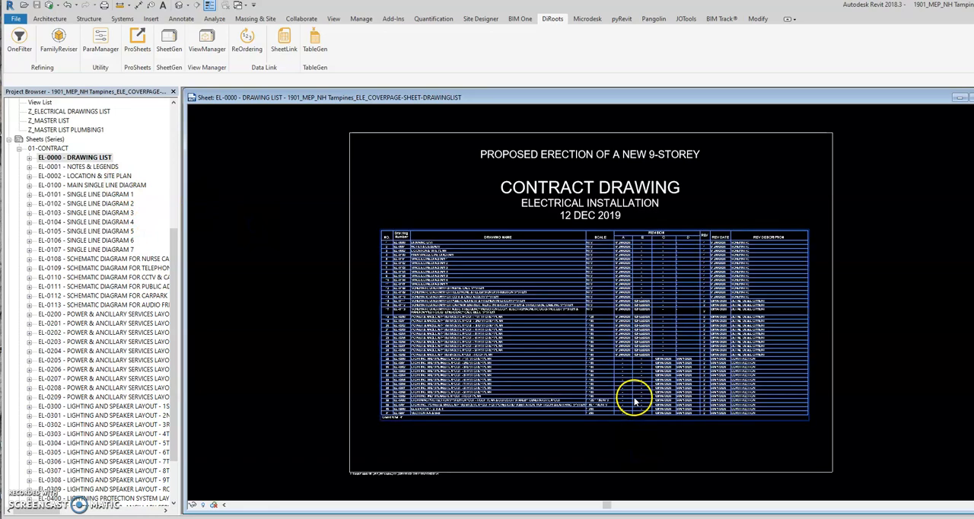